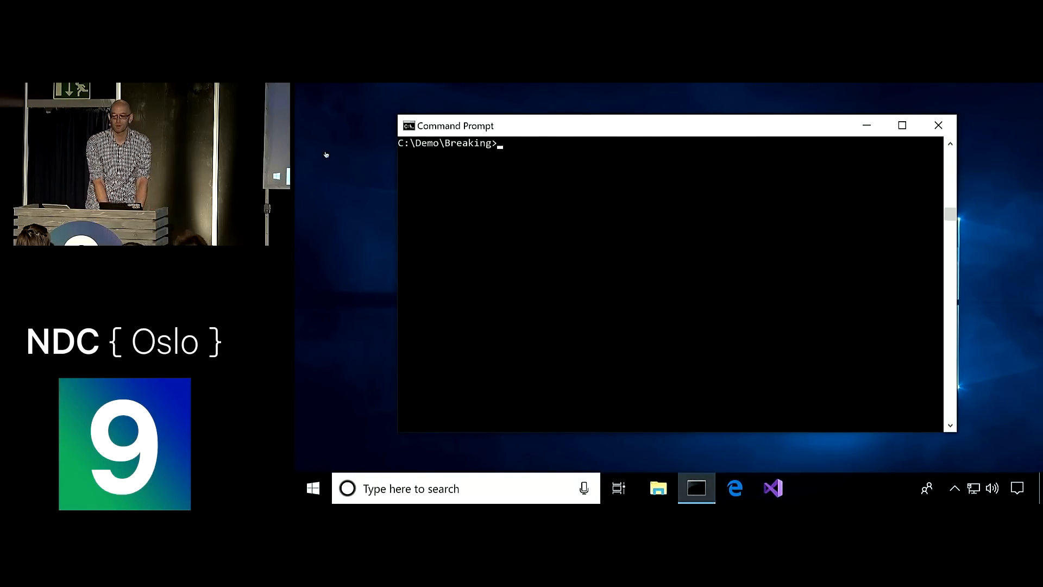
type("cd")
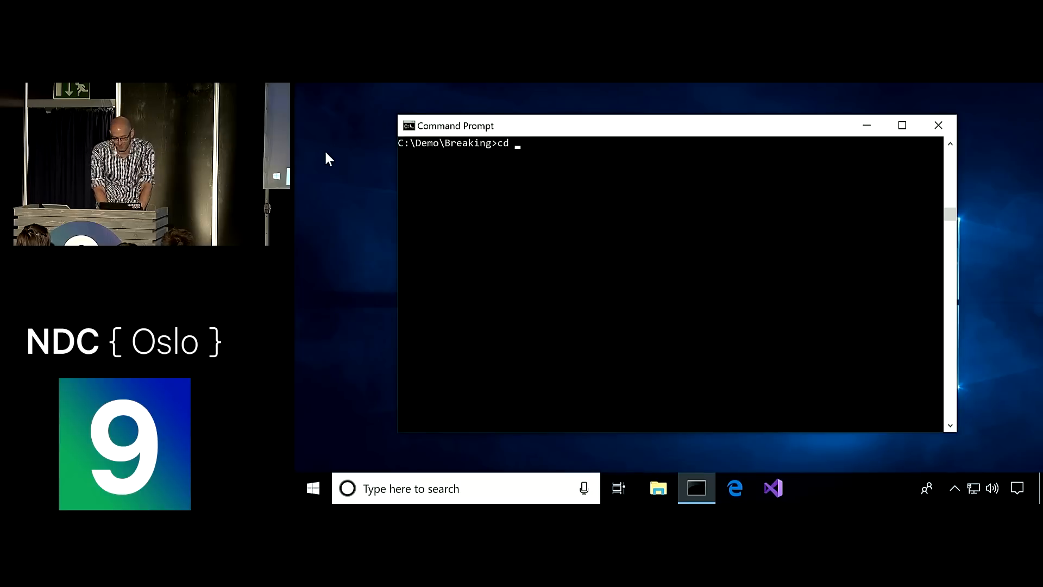
type("git clone")
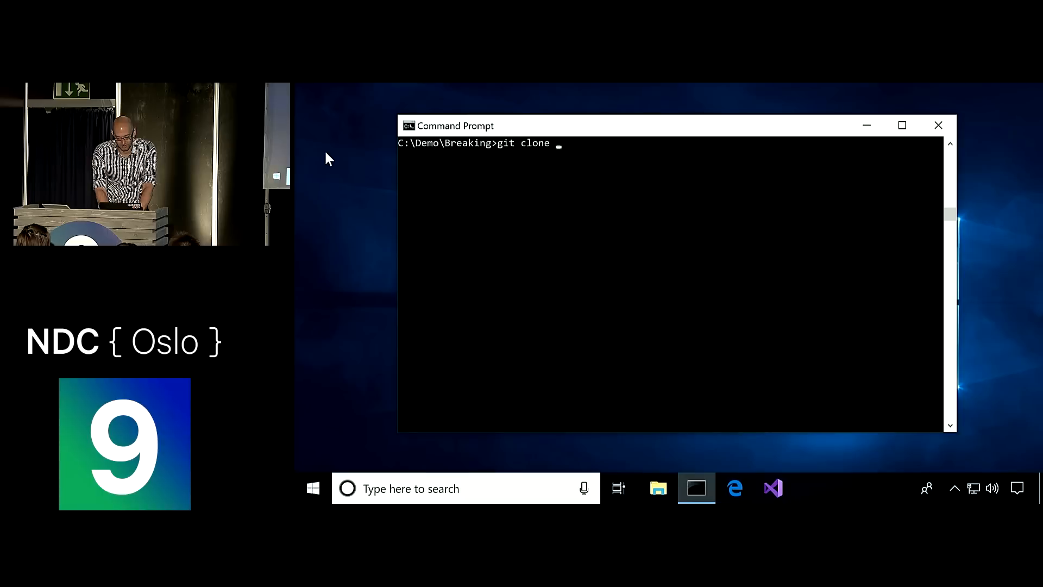
type("https://github.com/ethomson/l")
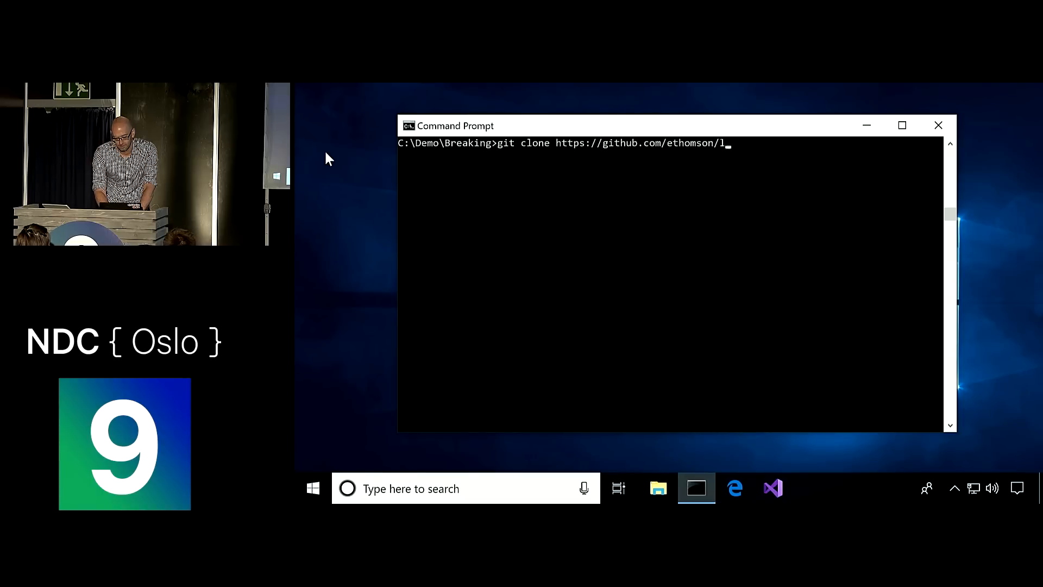
key("Enter")
type("cd")
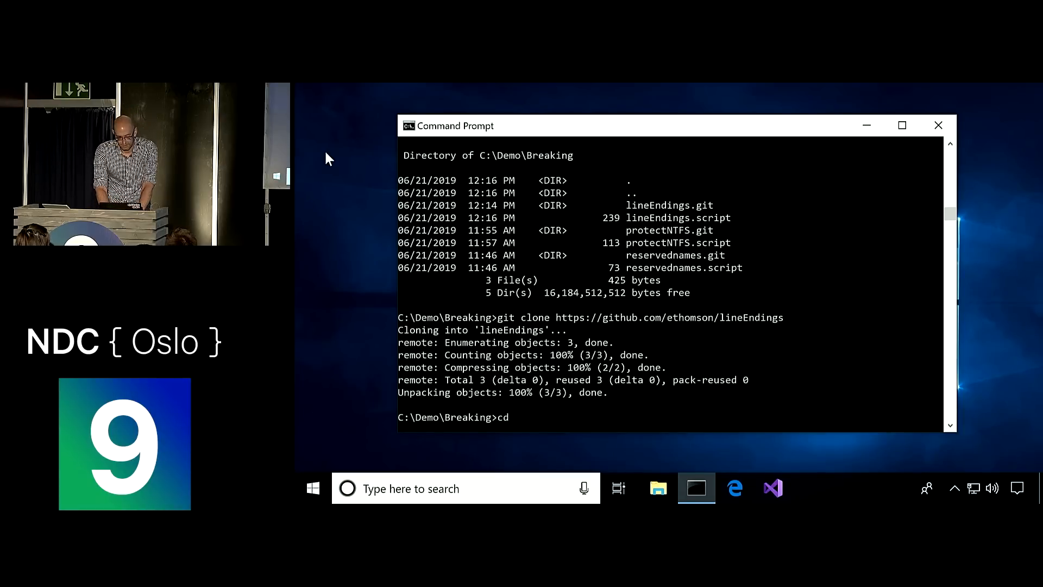
Enter lineEndings, confirm a clean git status, and show hello.txt's index entry
type("lineEndings")
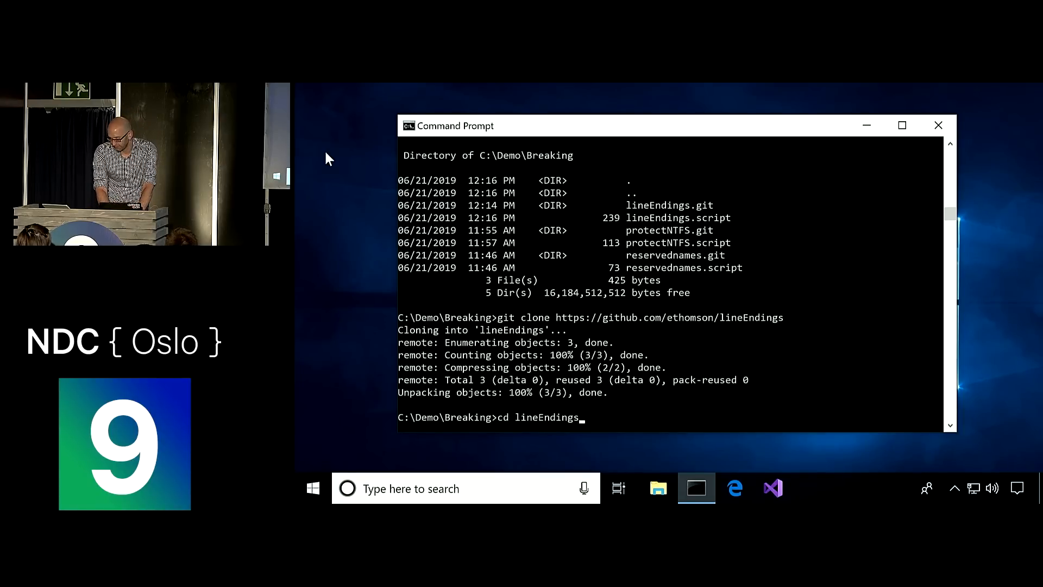
type("git status")
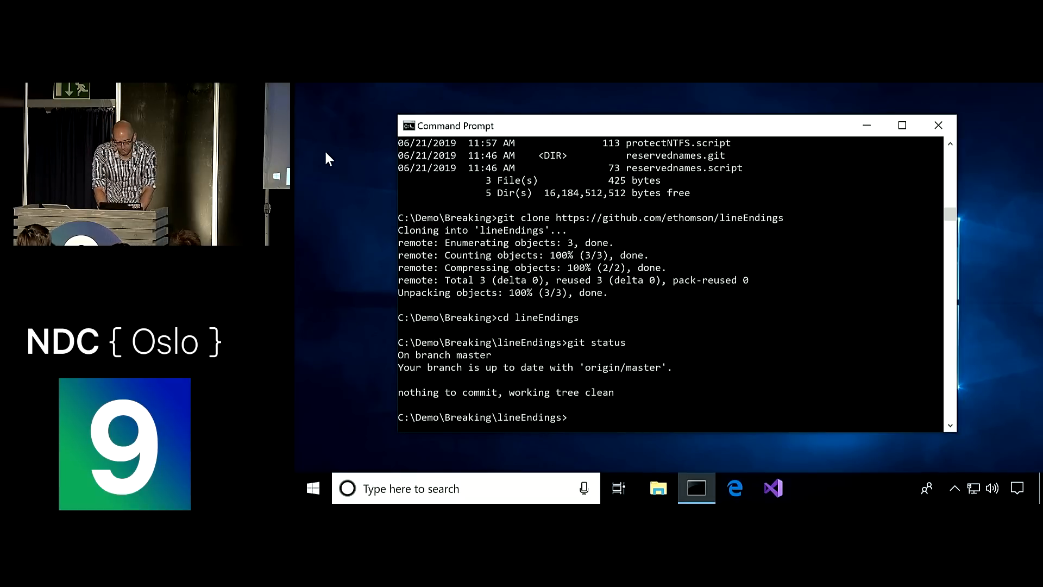
type("git l")
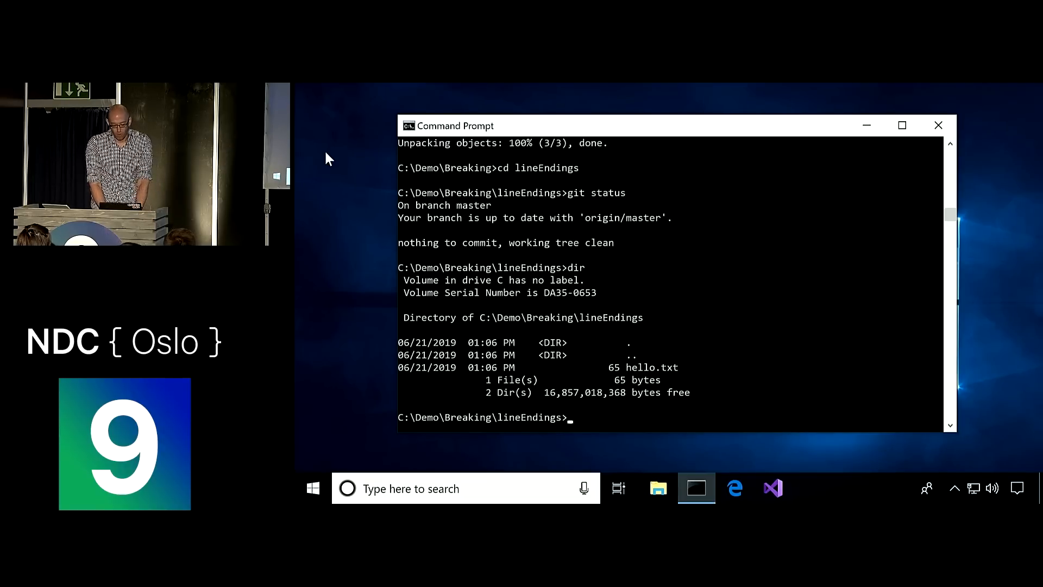
type("git ls-files --debug")
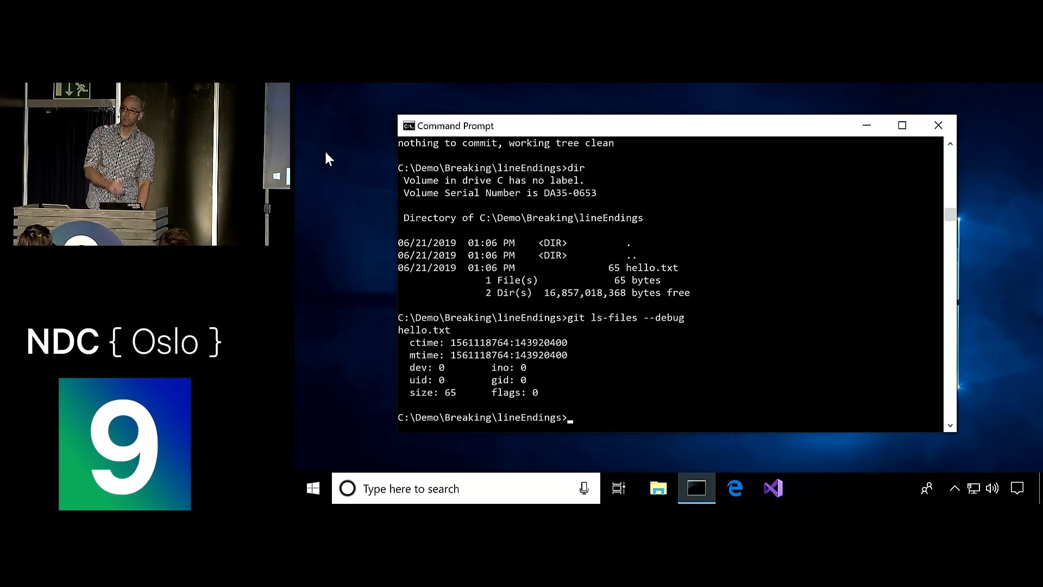
Delete .git\index, re-add all files, and check git status
type("del .git\\index")
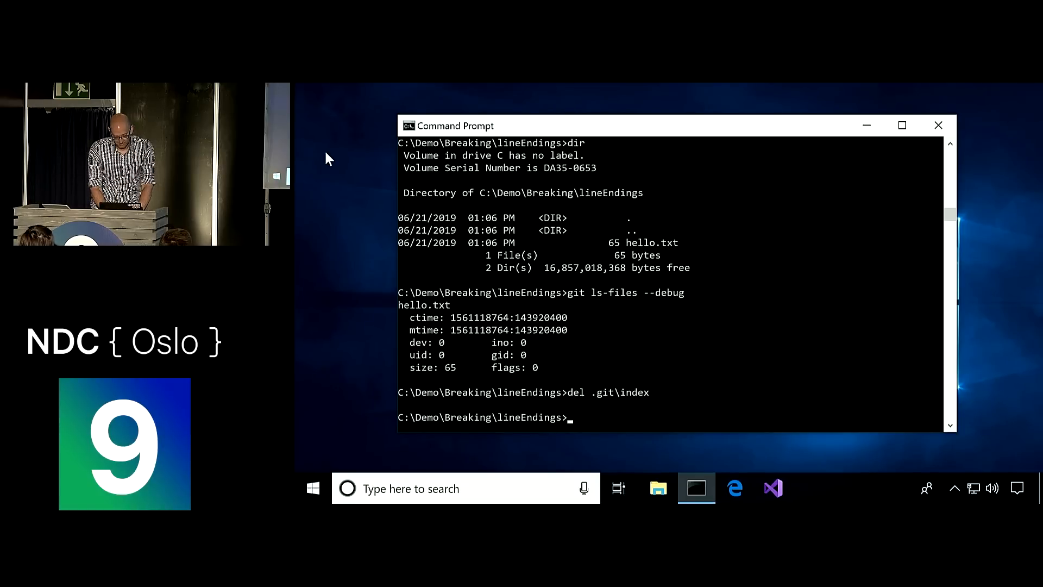
type("git add .")
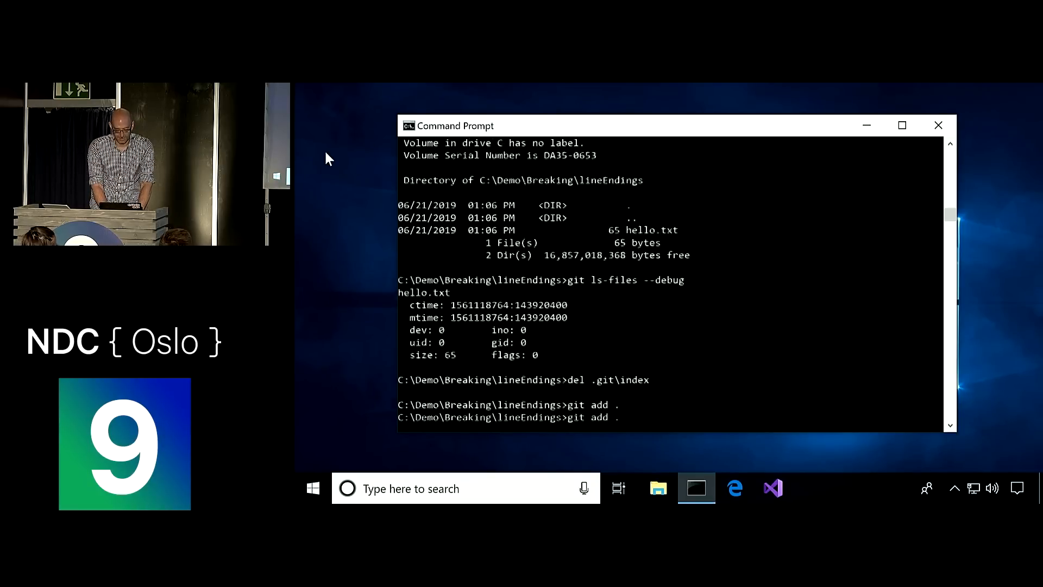
type("git status")
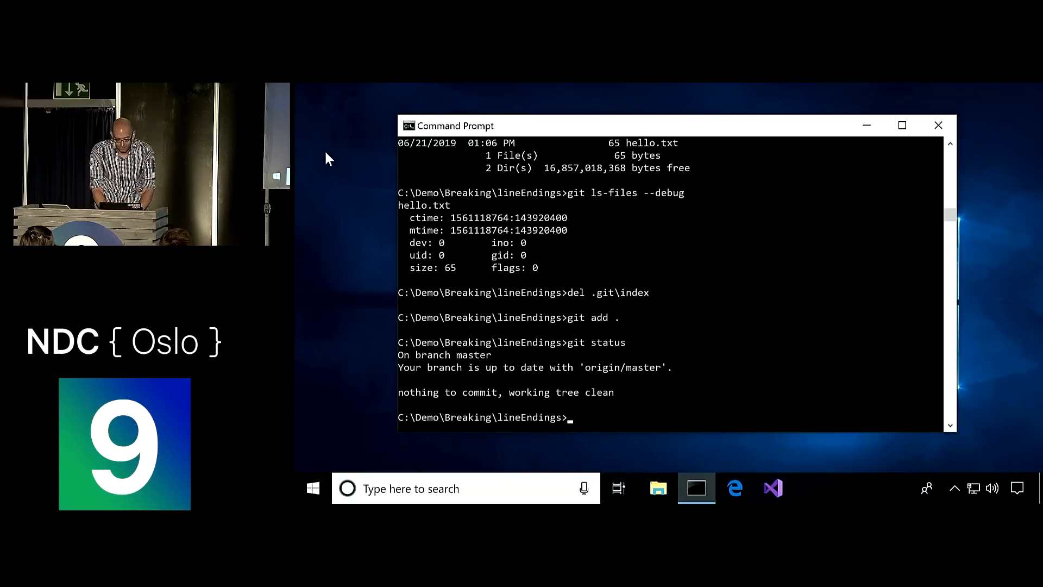
Set core.autocrlf to false and delete .git\index again to rebuild it
type("git config core.autocr")
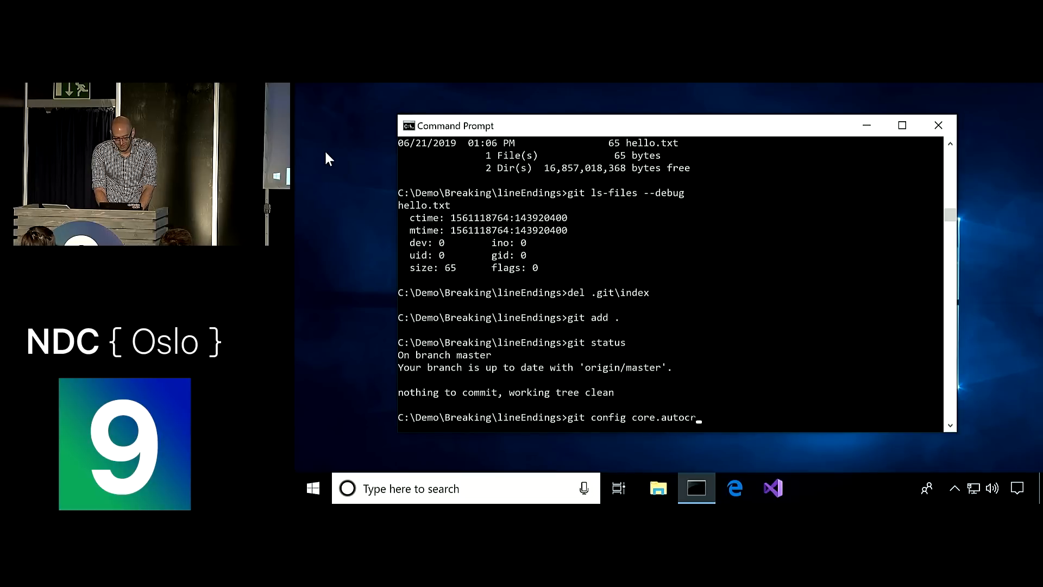
type("lf")
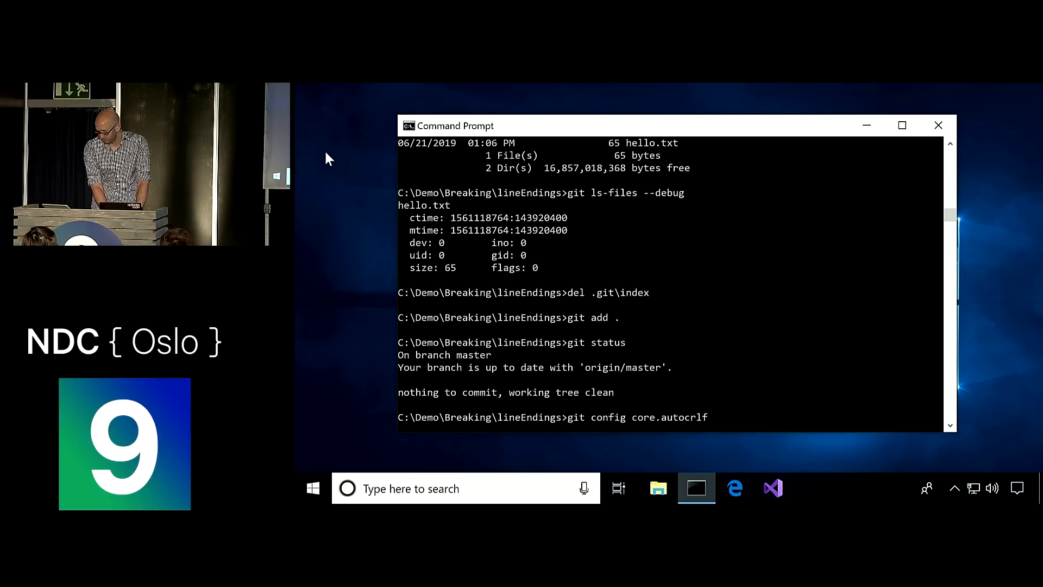
type("false")
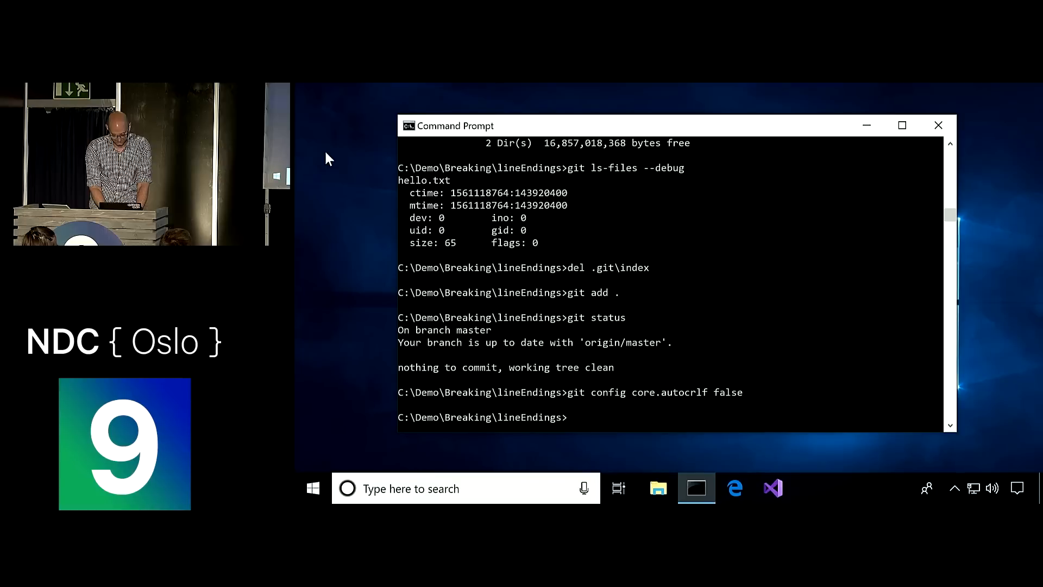
type("del .git")
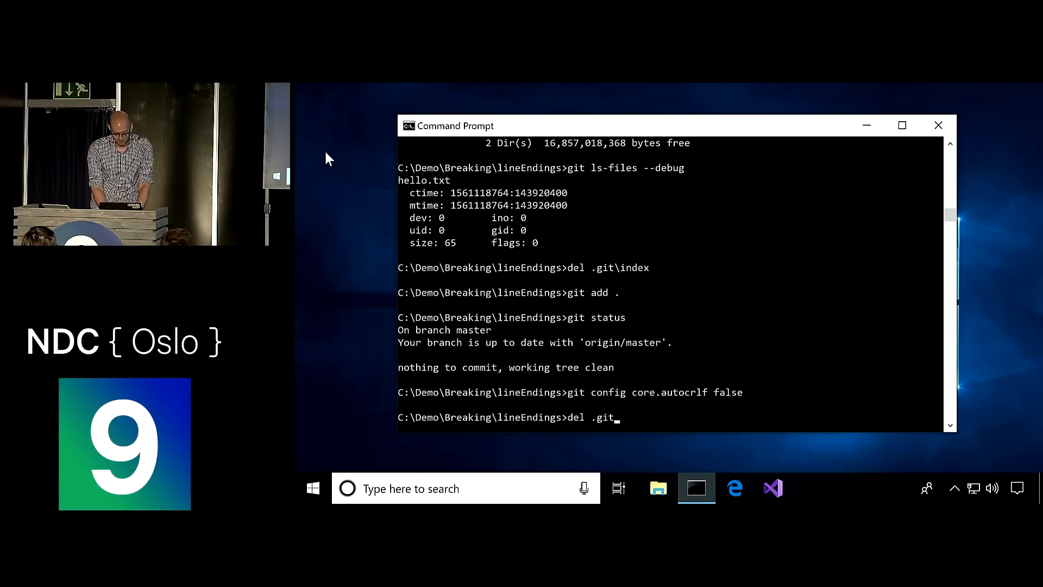
type("\\index")
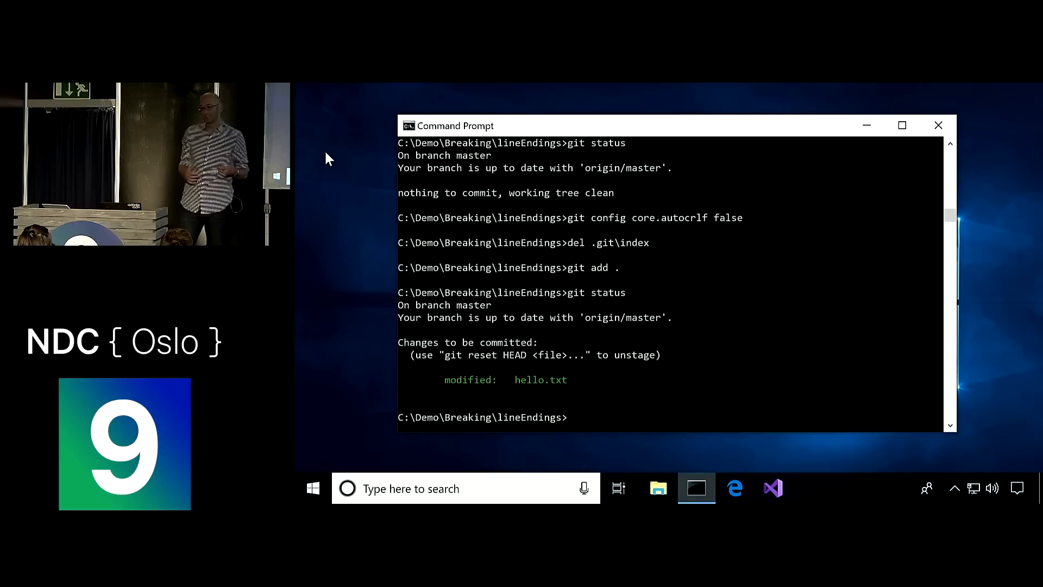
type("git")
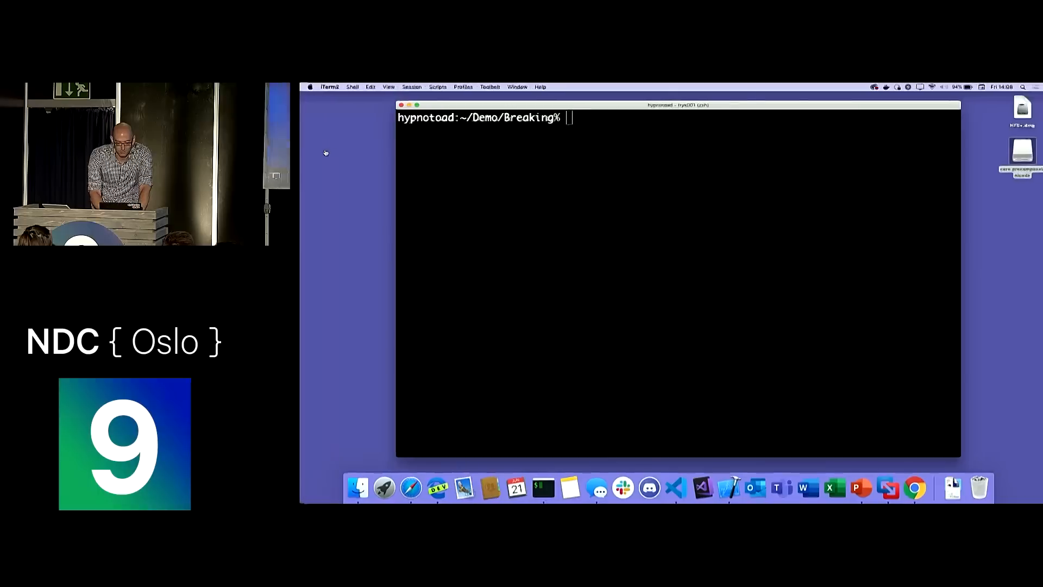
List files, enter core.ignorecase, and rename hello.txt to HELLO.txt
type("ls -Flsa")
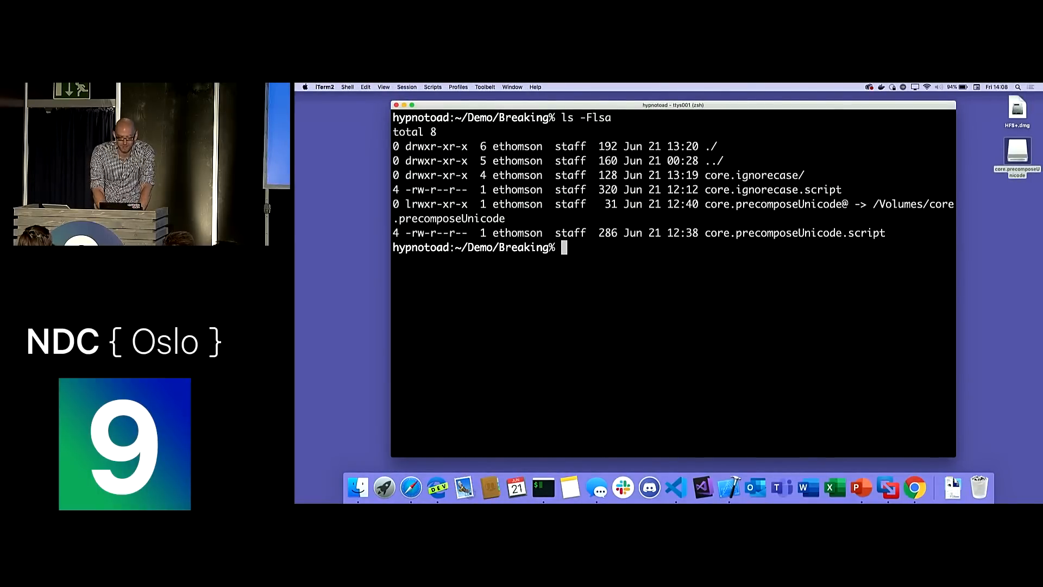
type("cd core.ignorecase")
type("ls -Flas")
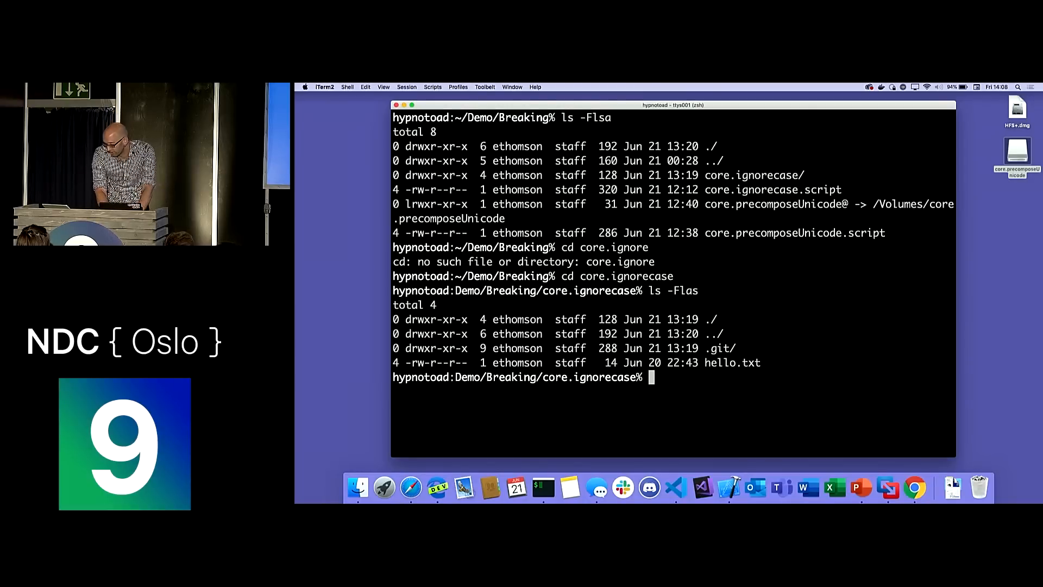
type("mv hel")
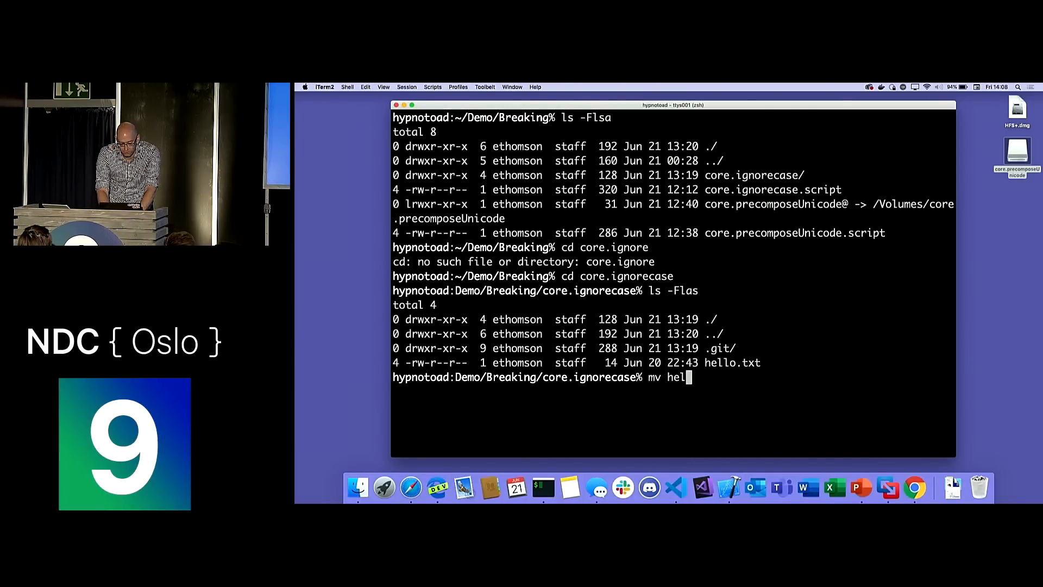
type("lo.txt HELLO.txt")
type("ls -Flas")
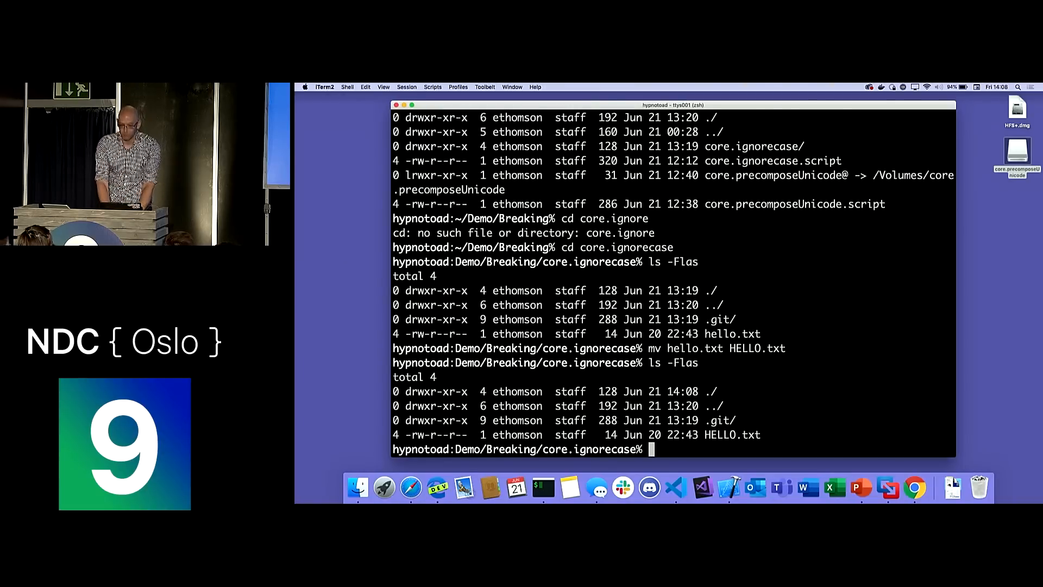
Check that git status stays clean and inspect core.ignorecase
type("g")
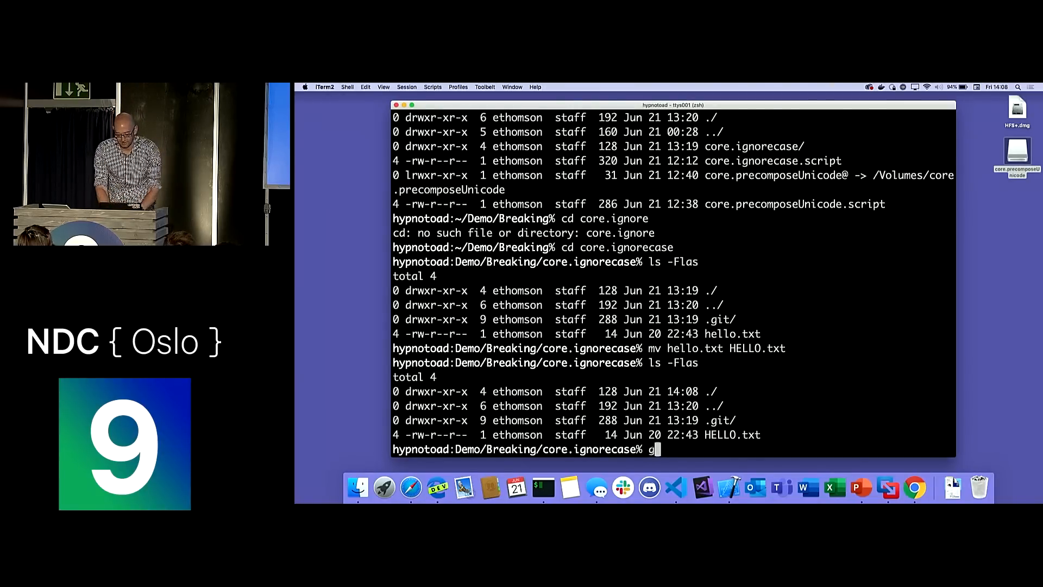
key("Return")
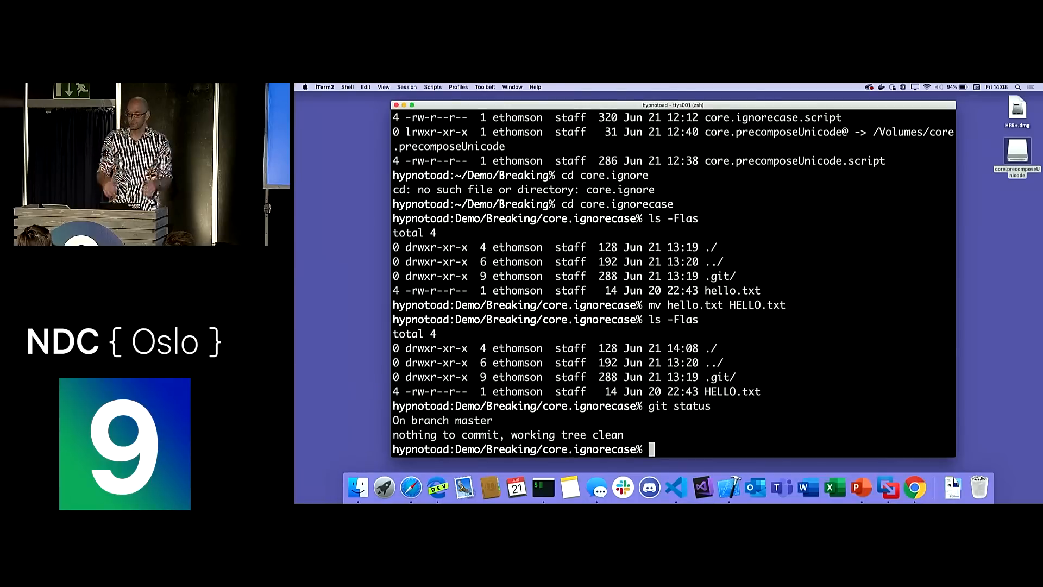
type("git config")
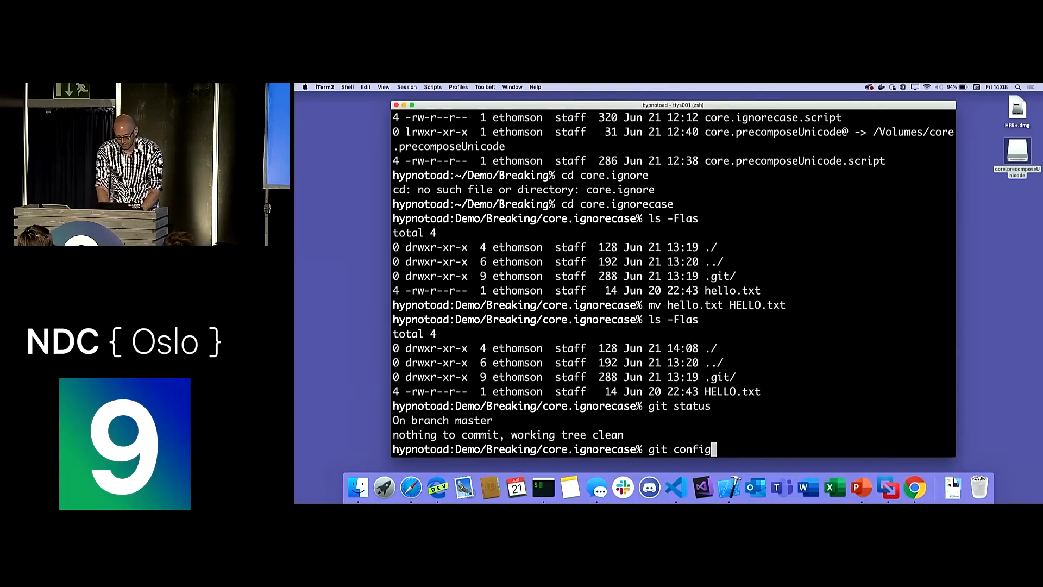
type("core.ignore")
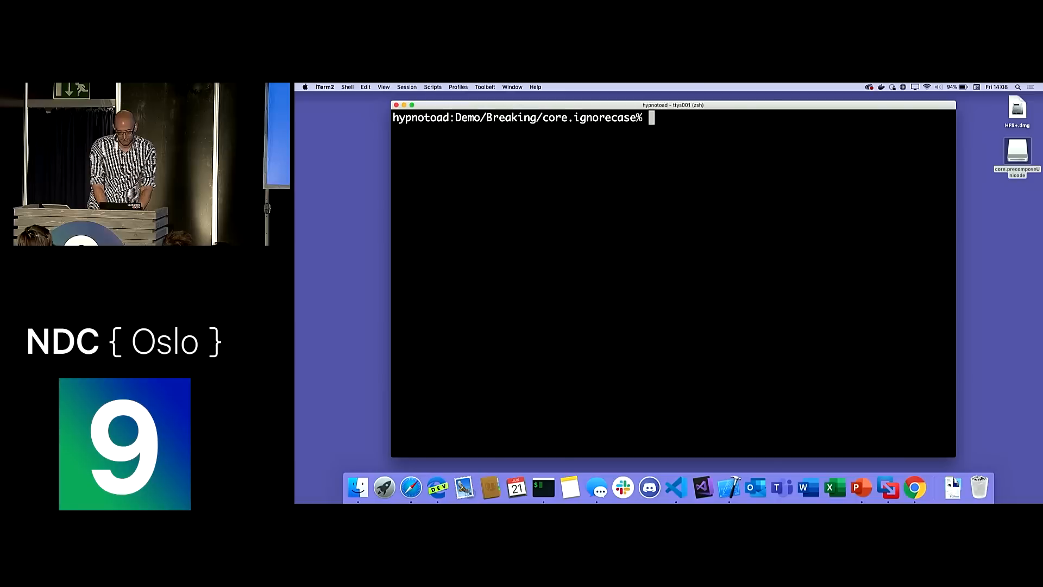
Set core.ignorecase to false and open HELLO.txt in vi
type("git config core.au")
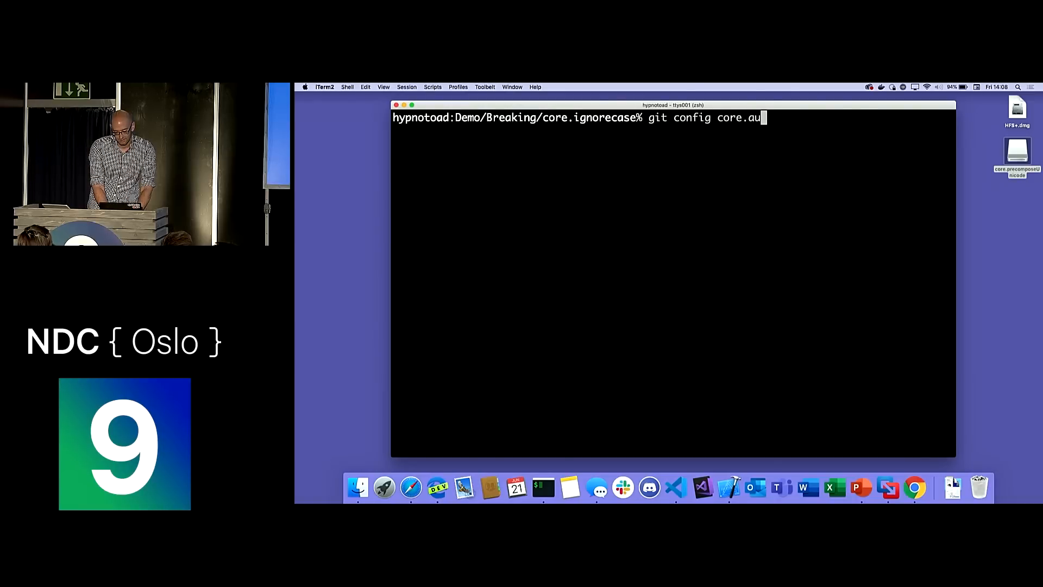
type("ignorecase false")
type("git status")
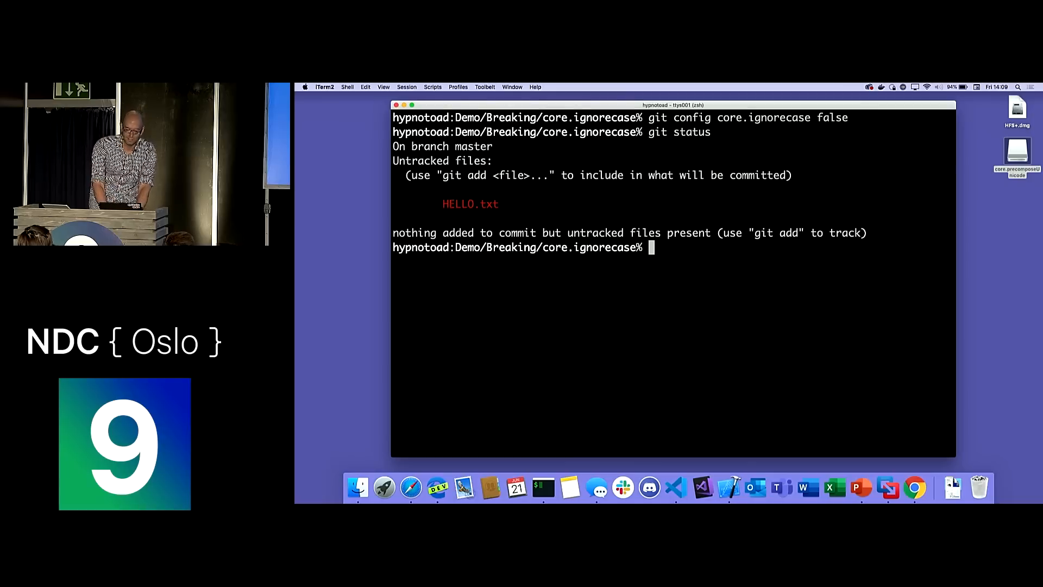
type("vi HEL")
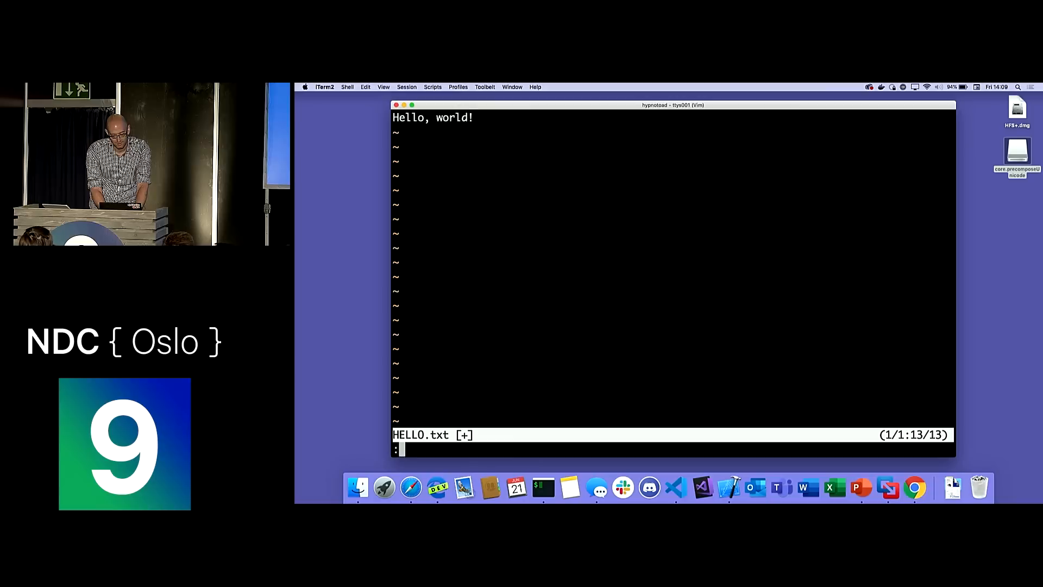
Stage HELLO.txt, check status, list files with ls, and commit
type("git add HE")
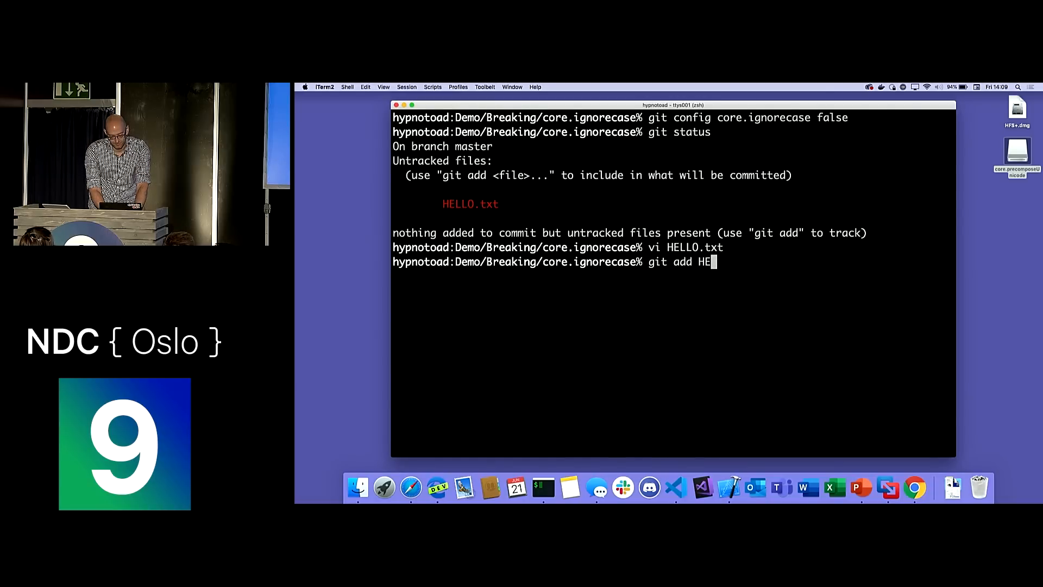
type("LLO.txt")
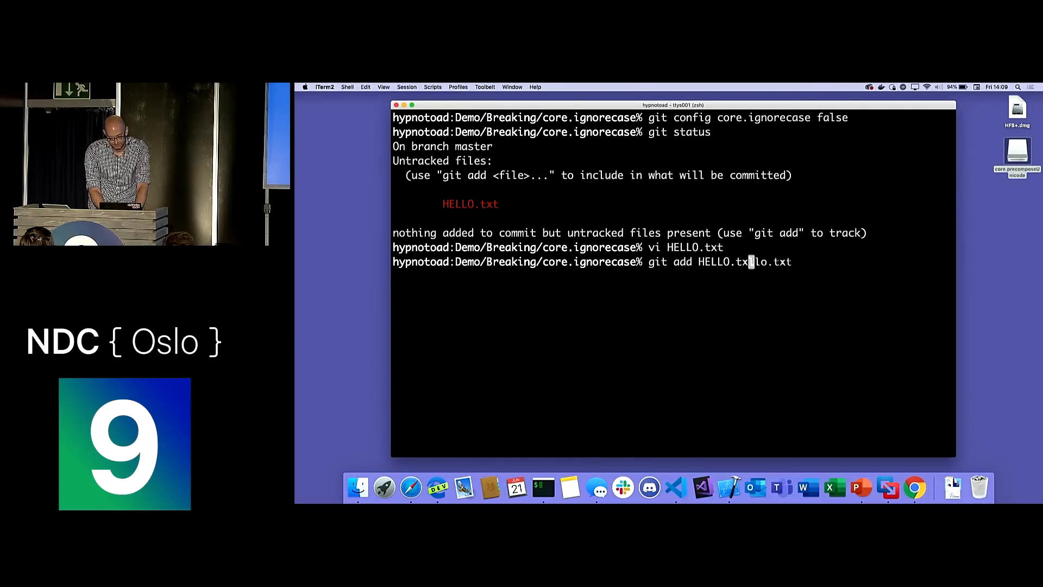
type("git status")
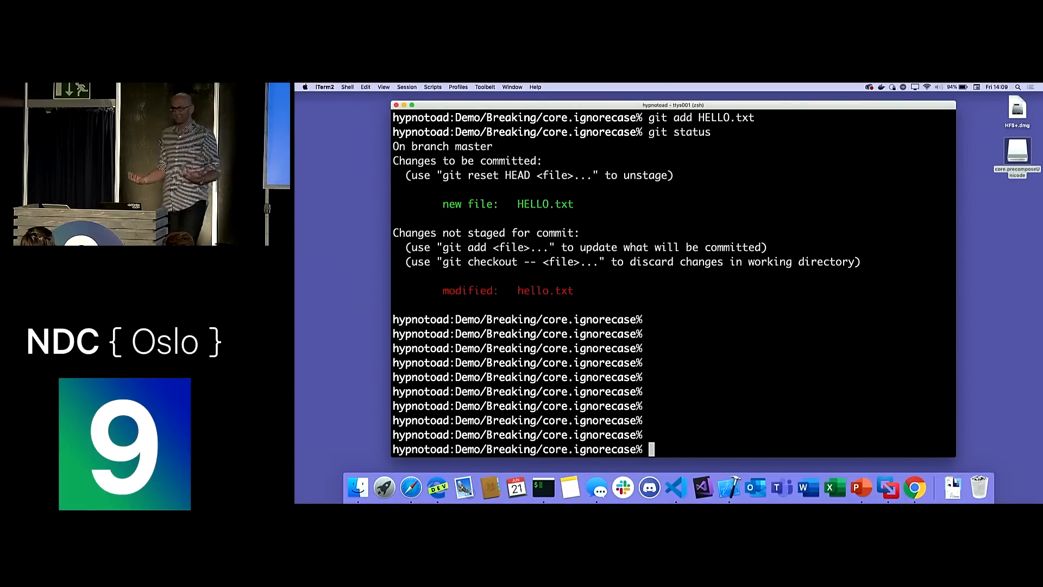
type("ls -Flas")
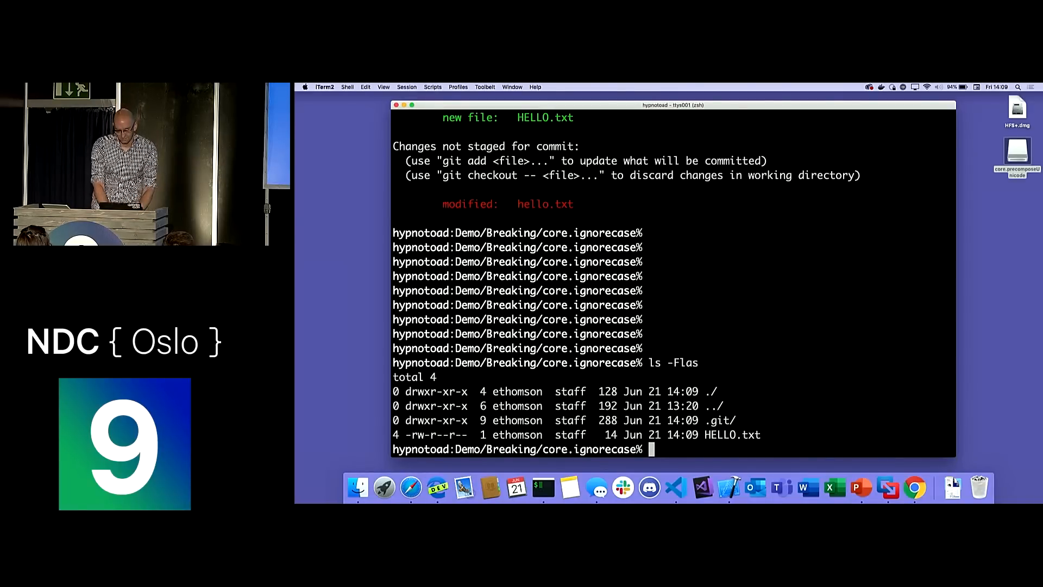
type("git commit -m")
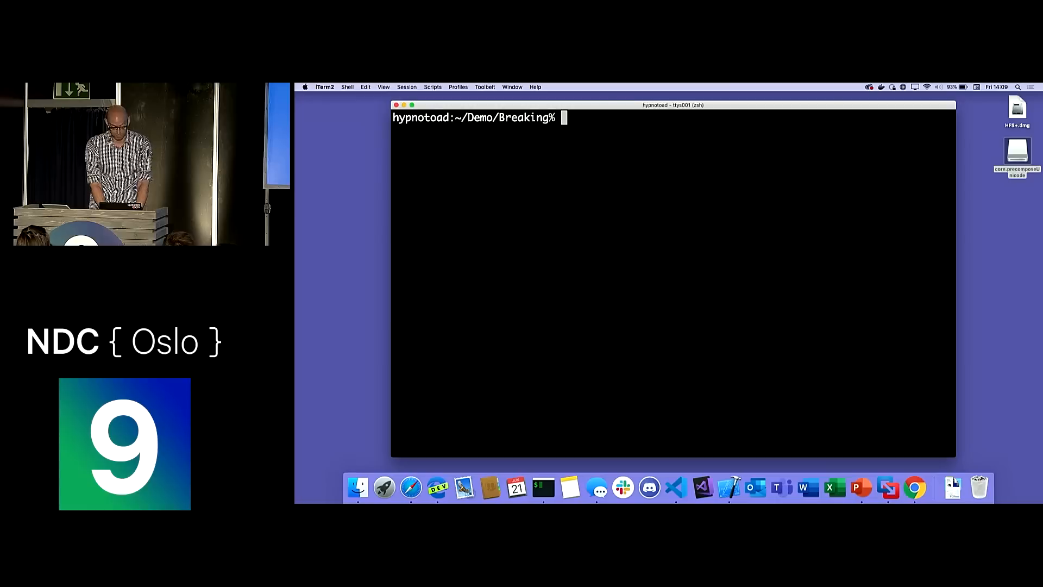
Clone core.ignorecase into core.ignorecase2, see the HELLO.txt collision warning, then enter core.precomposeUnicode
type("git clone core.ign")
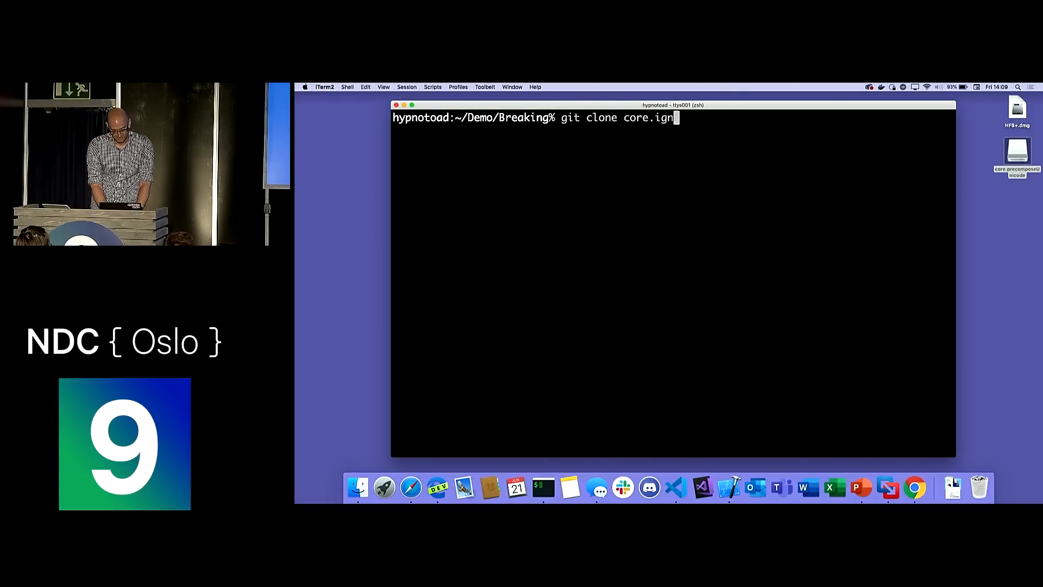
type("orecase core.ignorecase2")
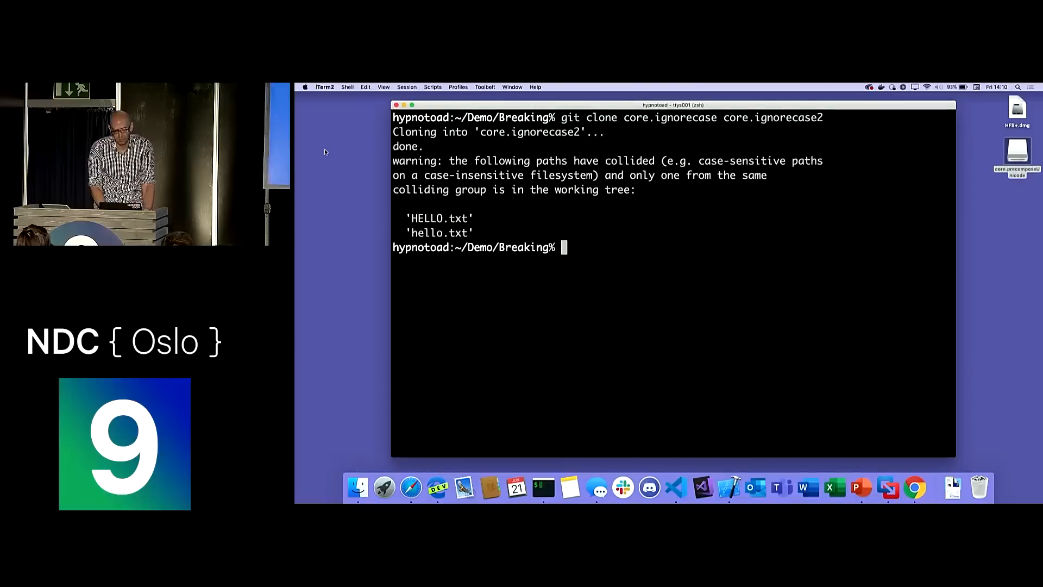
type("cd")
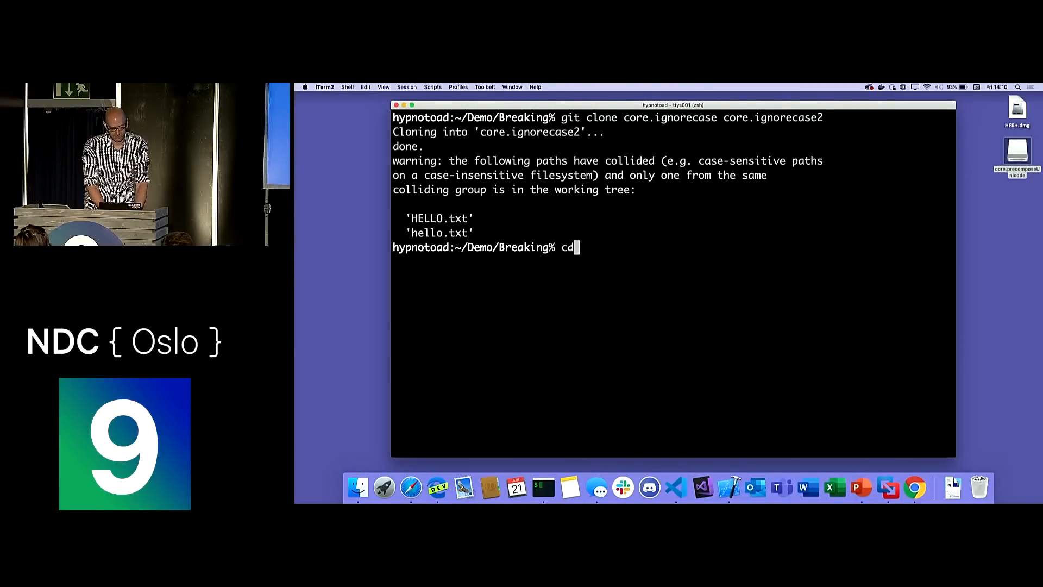
type("core.precomposeUnicode")
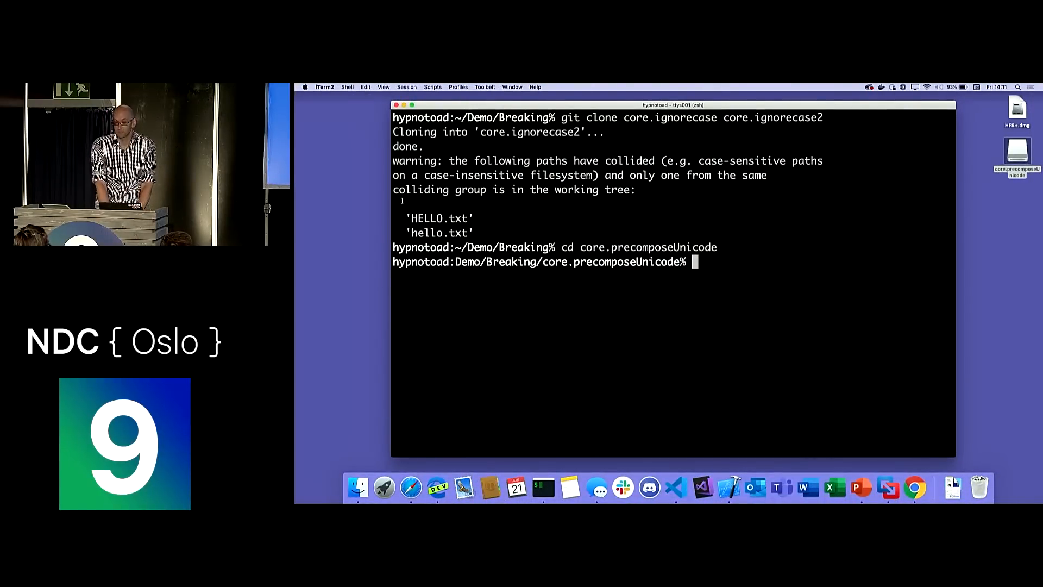
List hëllö.txt, show its escaped name via git ls-files, and set core.precomposeunicode false
type("ls")
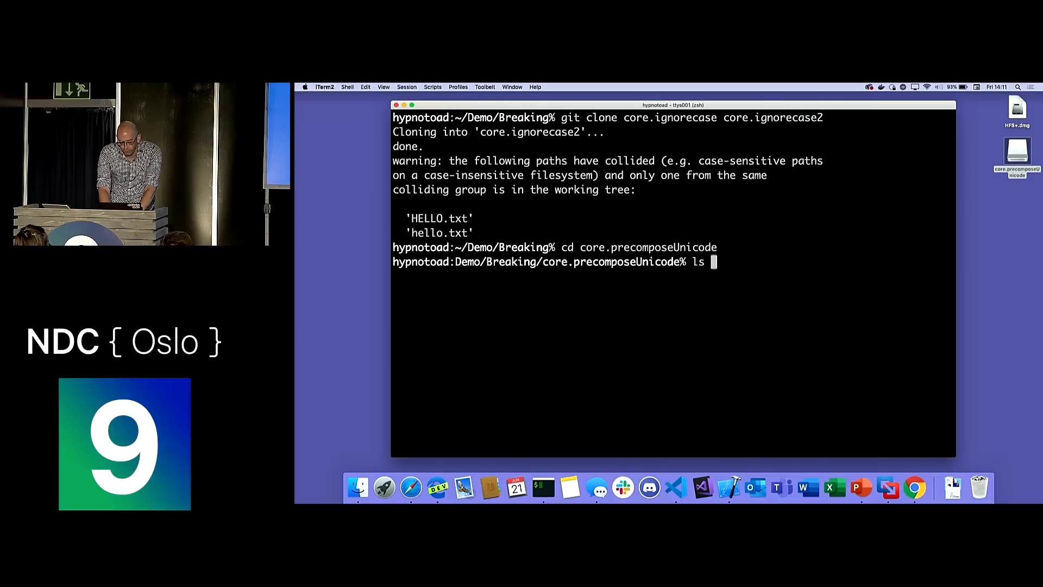
type("-Flas")
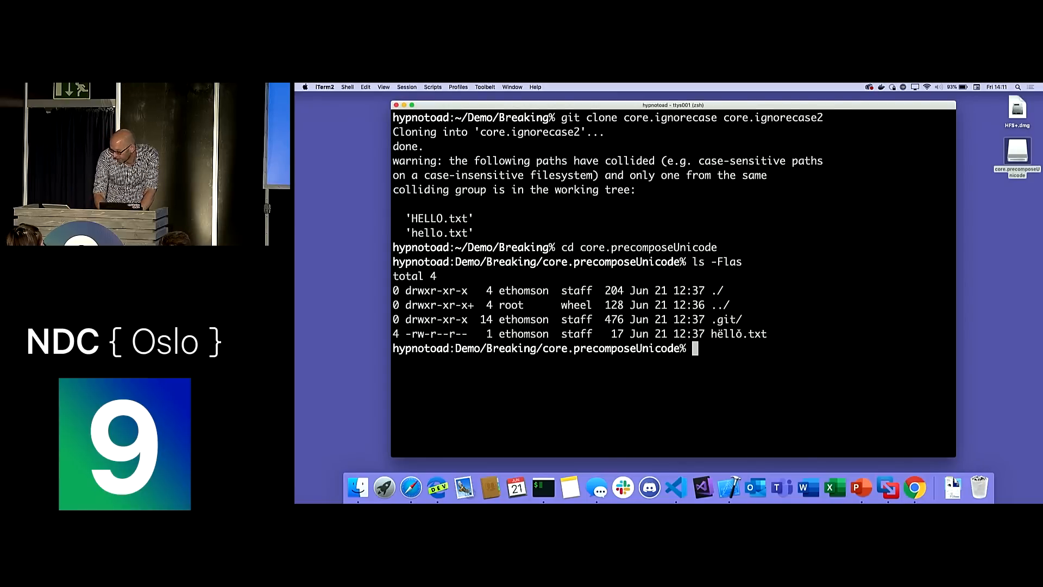
type("git ls-files --stage")
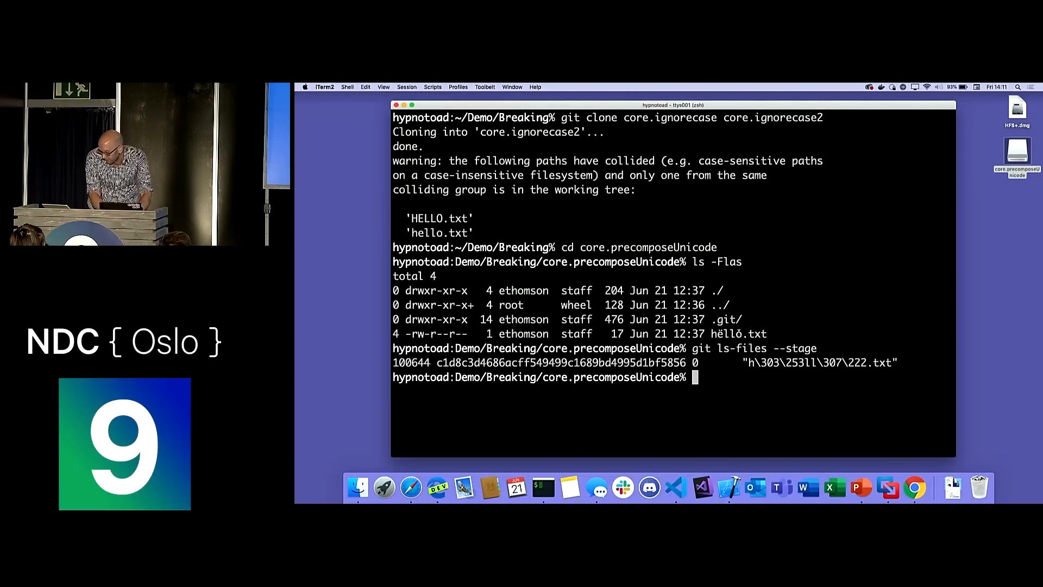
type("git")
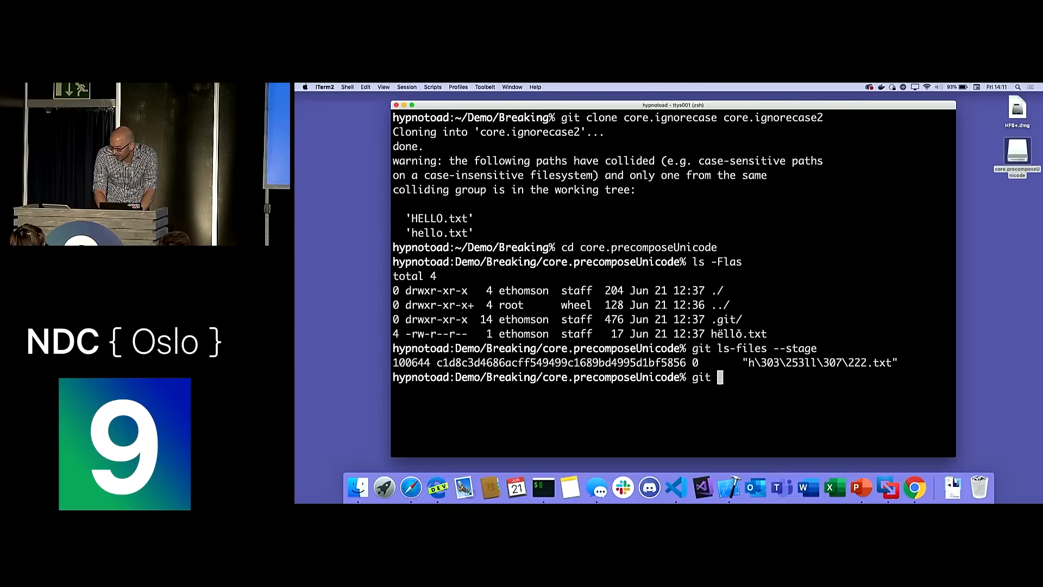
type("config core.precomposeunicode false")
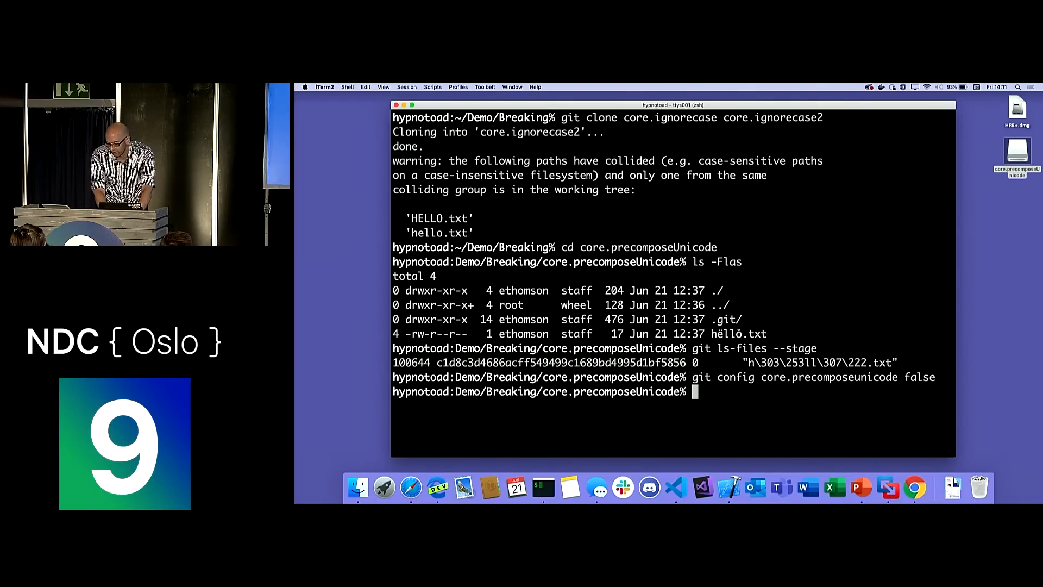
Check status showing hëllö.txt untracked, then set core.precomposeunicode true
type("git status")
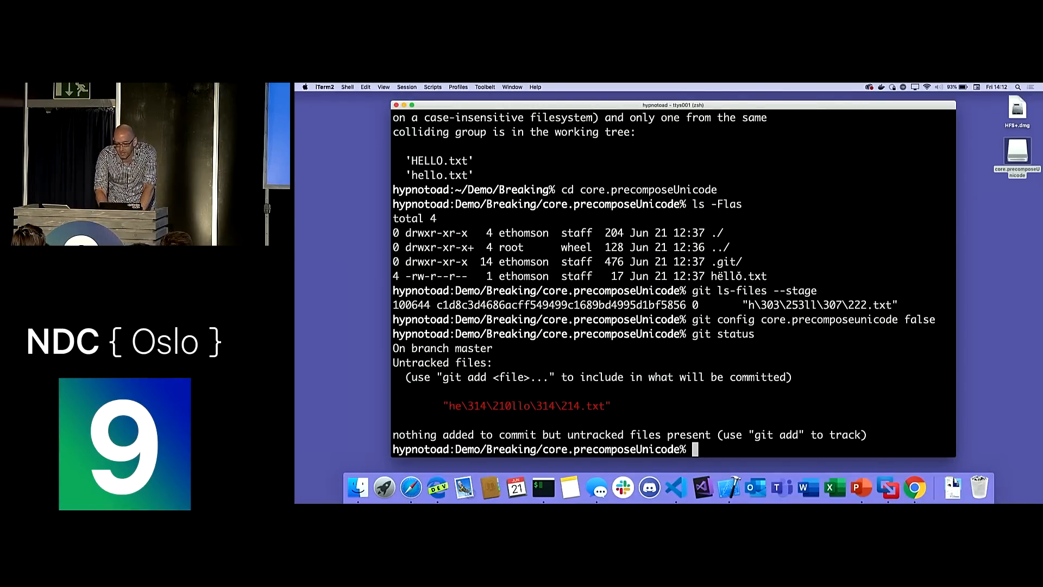
type("git config core.precomposeunicode t")
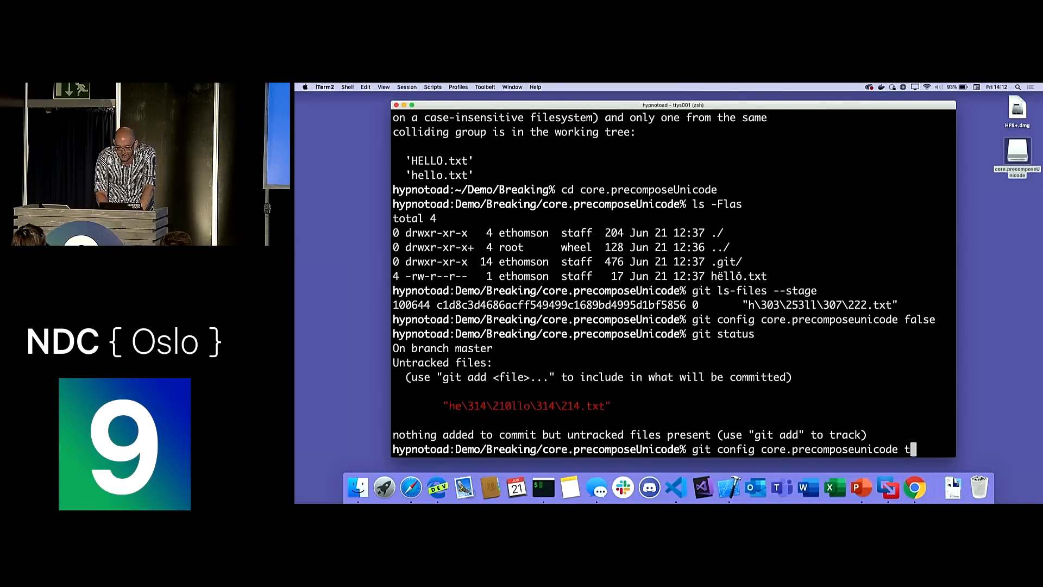
key("enter")
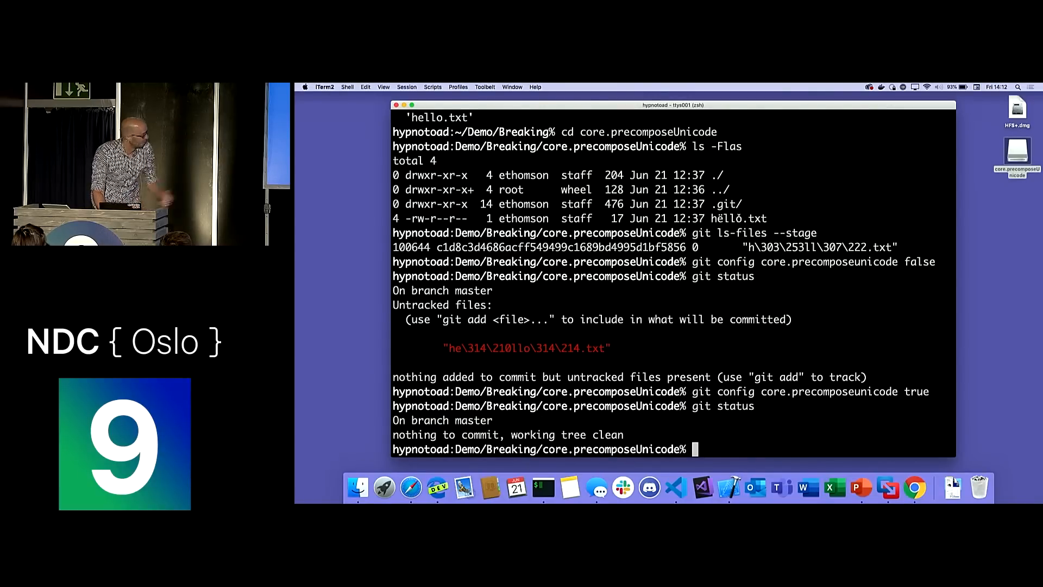
type("git config core.precomposeunicode t")
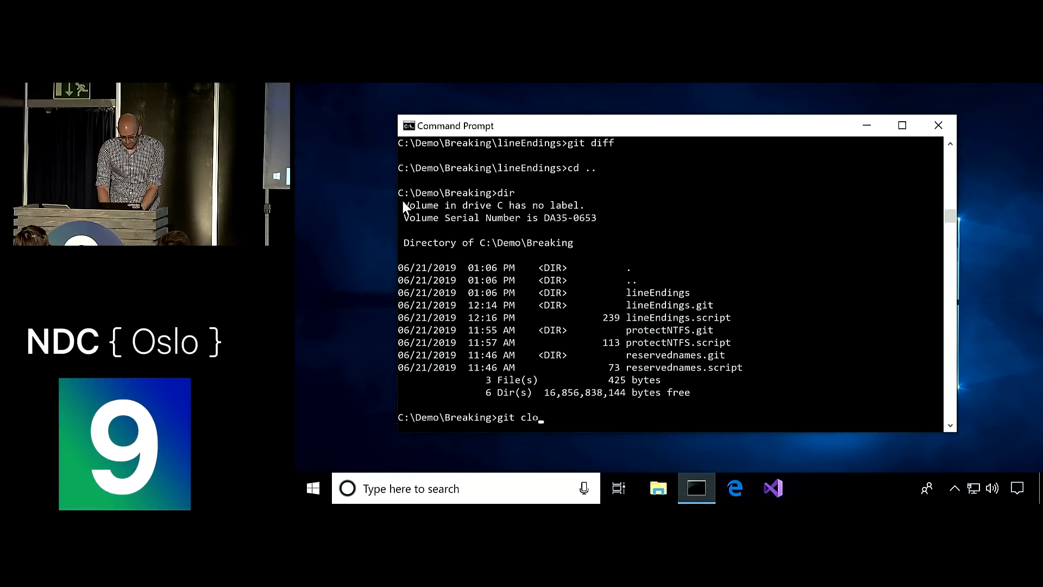
Change into the cloned protectNTFS repository folder
type("ne p")
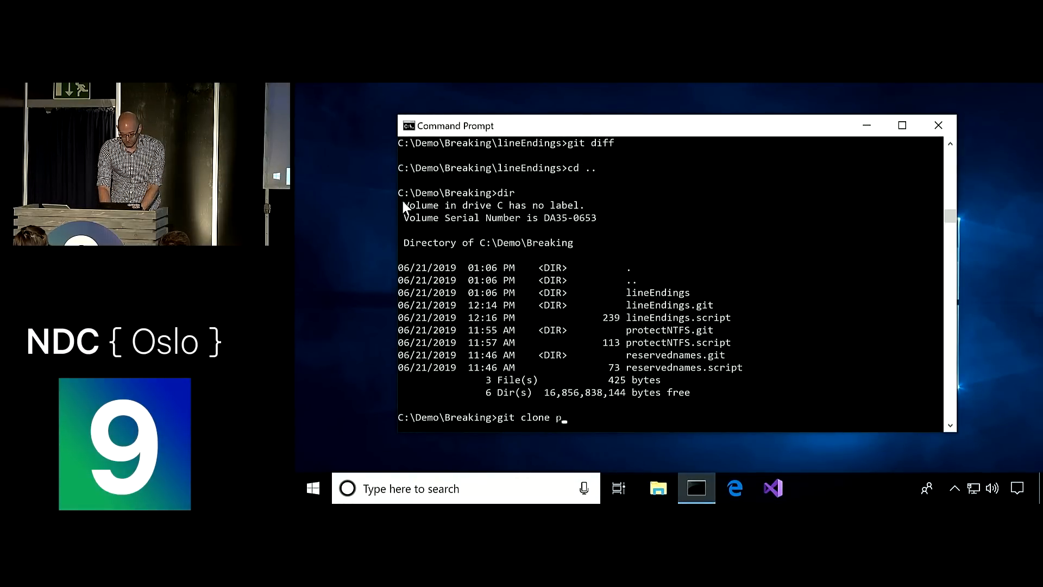
type("rotectNTFS.git")
type("cd")
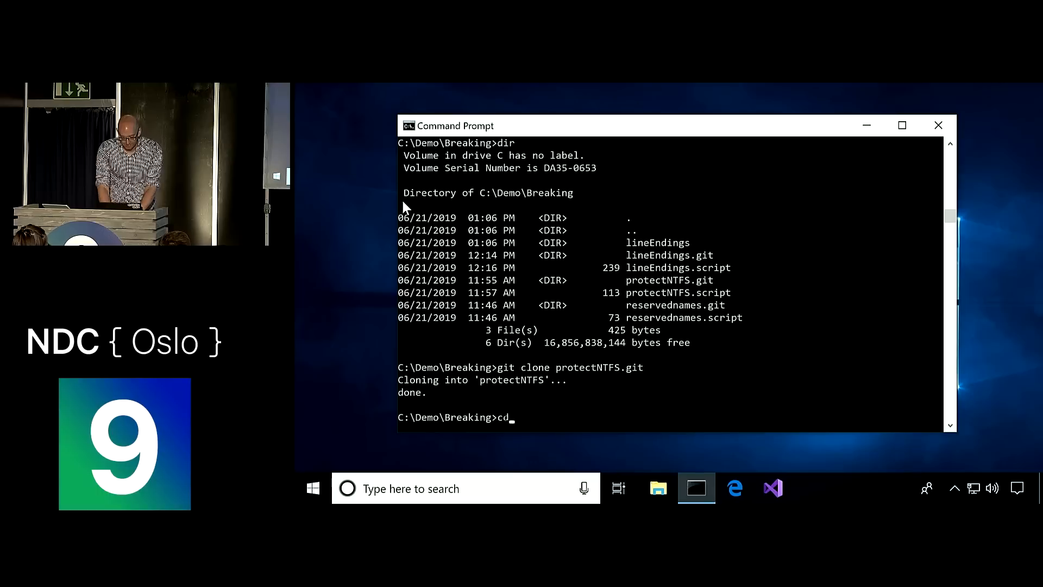
type("protectNTFS")
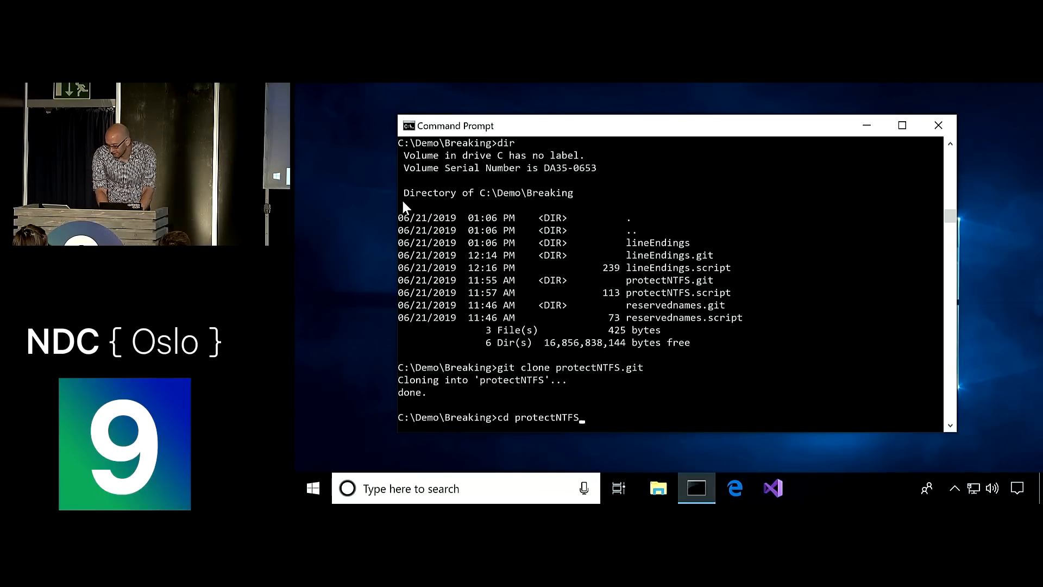
key("enter")
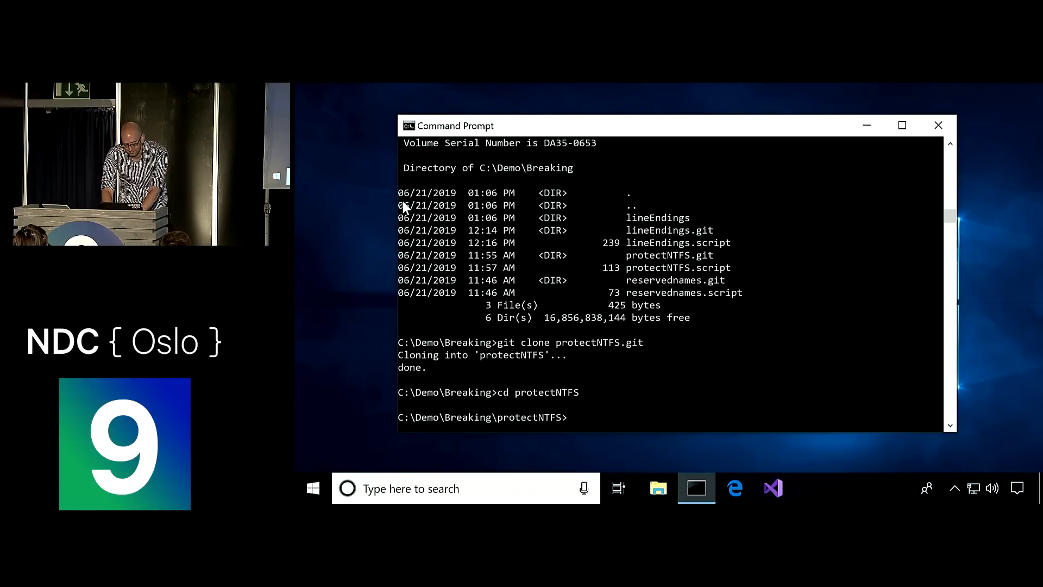
List files and all branches, revealing remote sneaky, and query core.protectNTFS
type("dir")
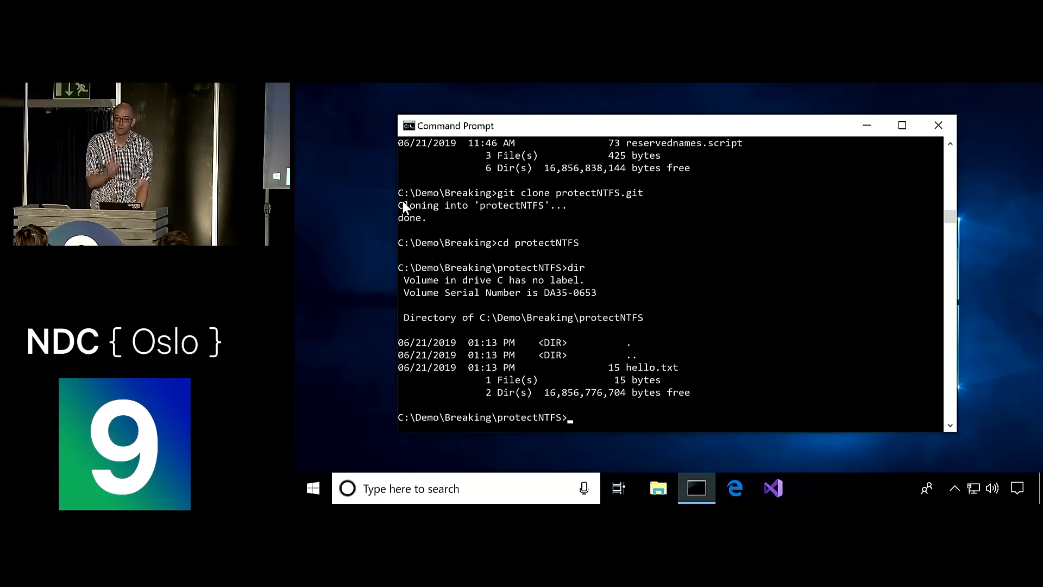
type("gir")
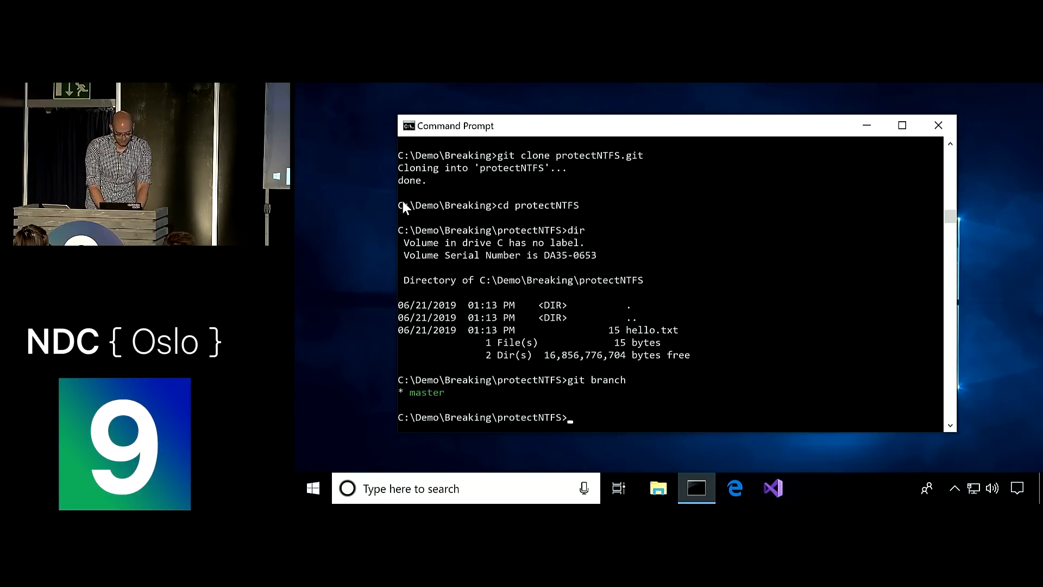
type("git branch -a")
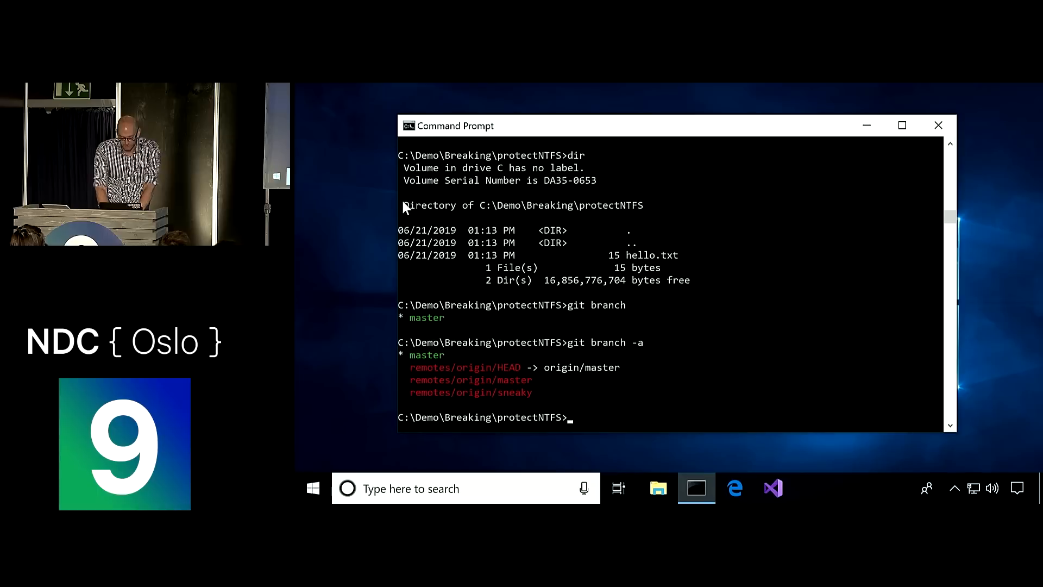
type("git config")
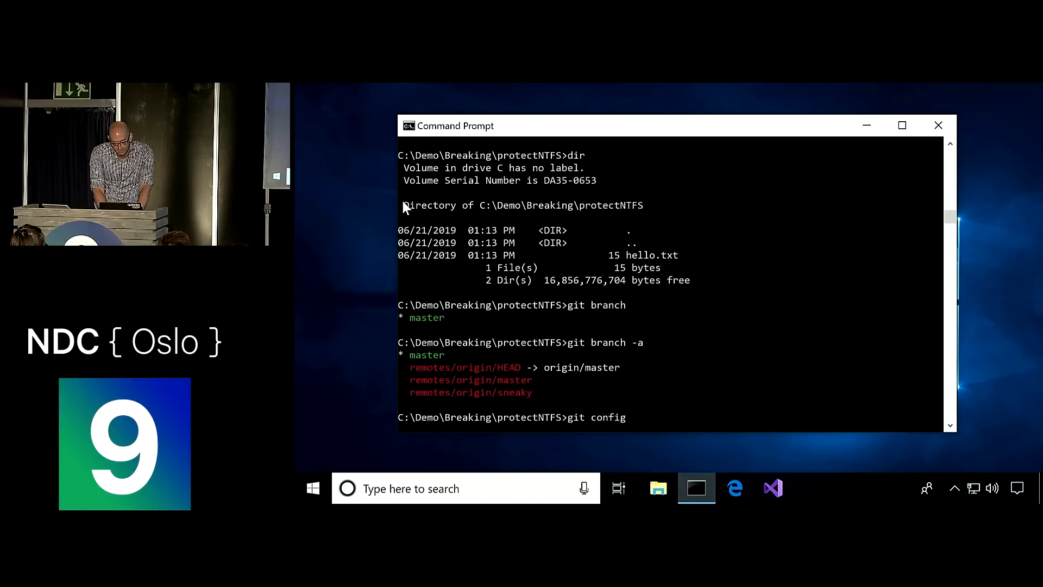
type("core.protectNTFS")
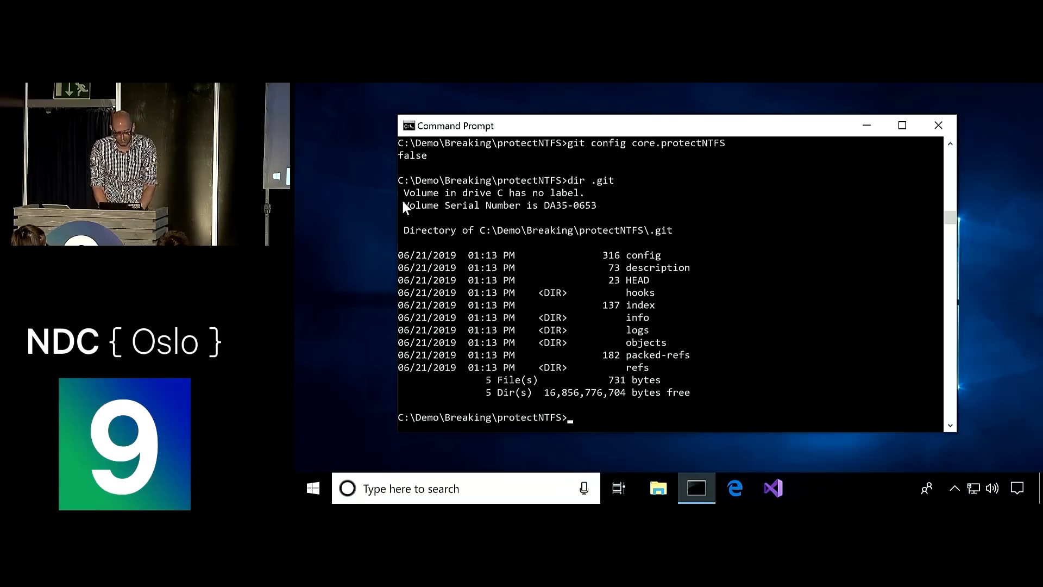
List the .git folder and stage .git\index
type("git")
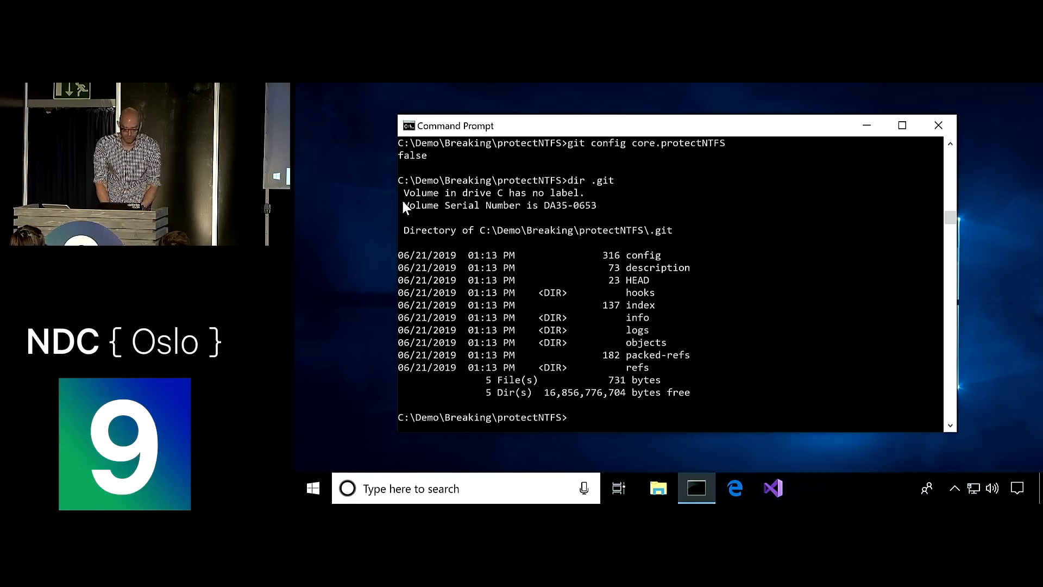
type("git add")
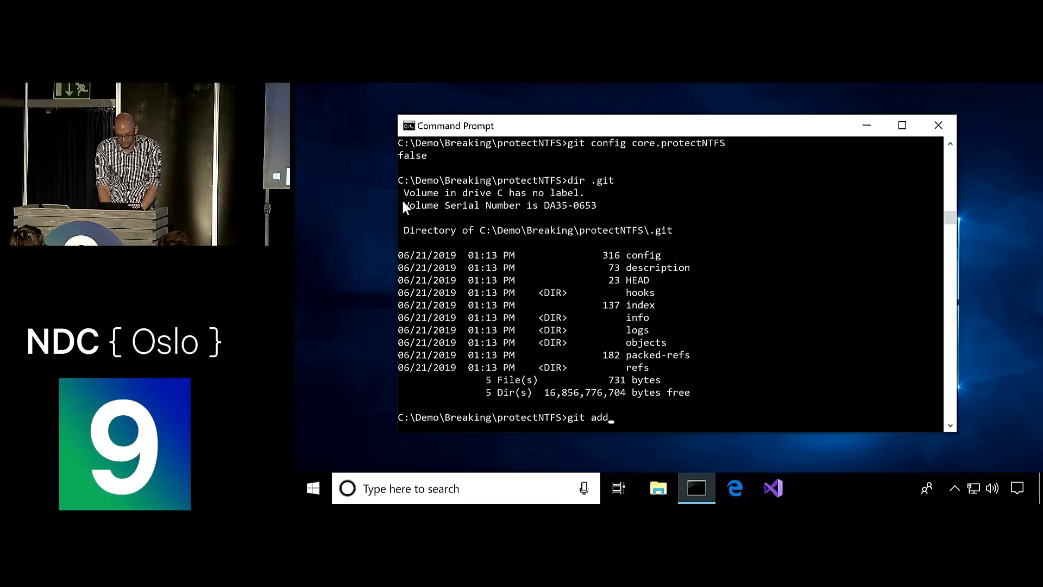
type(".git\\index")
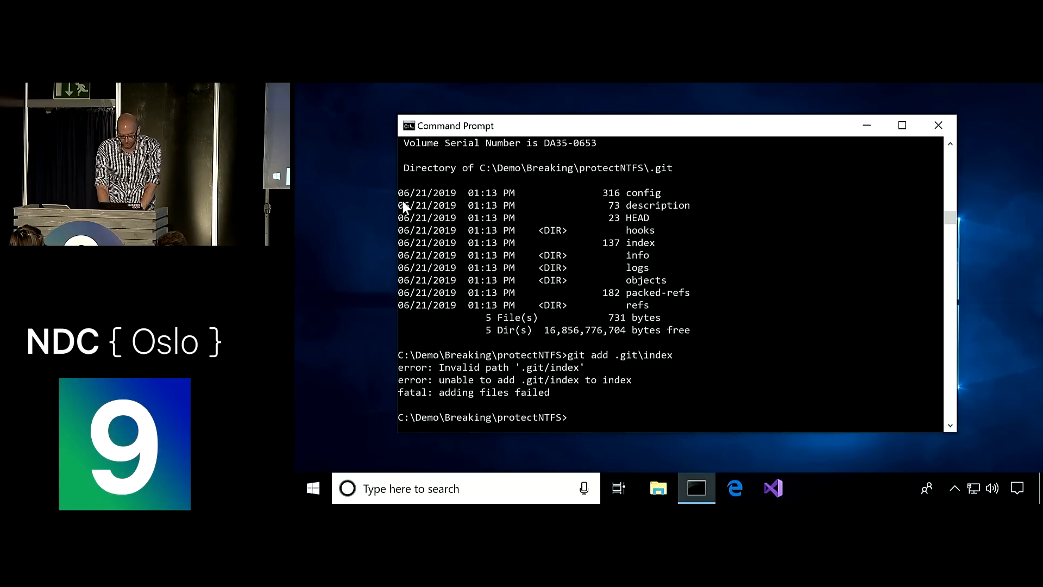
Check out sneaky, list .git, and show the index entry under git~1
type("git checkout sneaky")
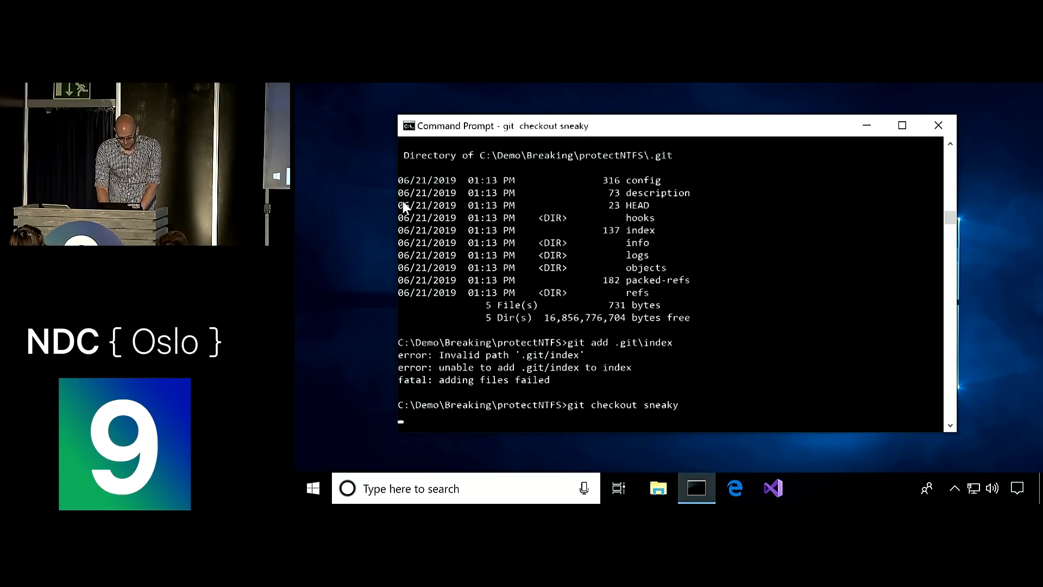
type("dir .")
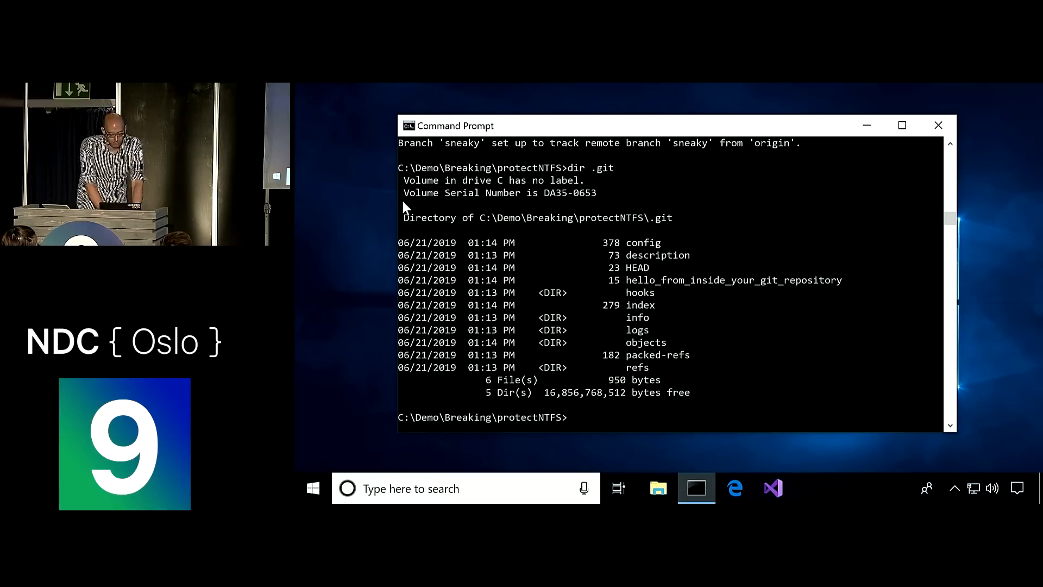
type("git")
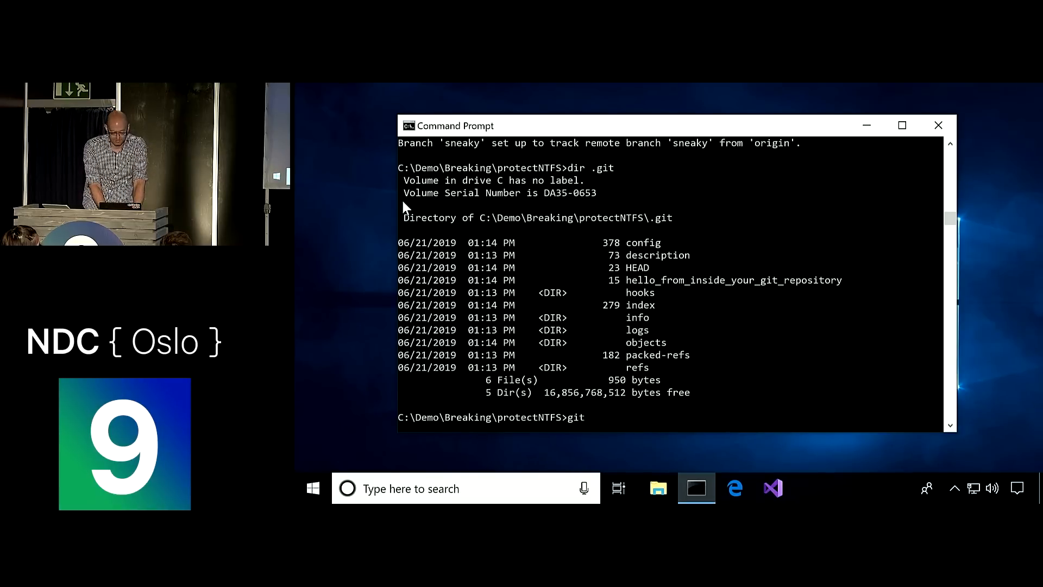
type("ls-files --stage")
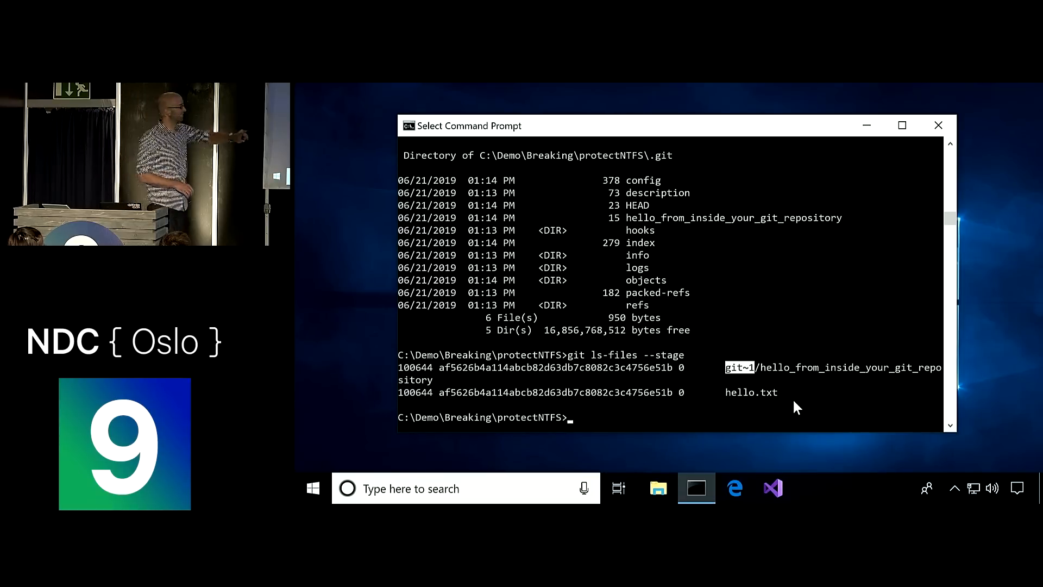
type("d")
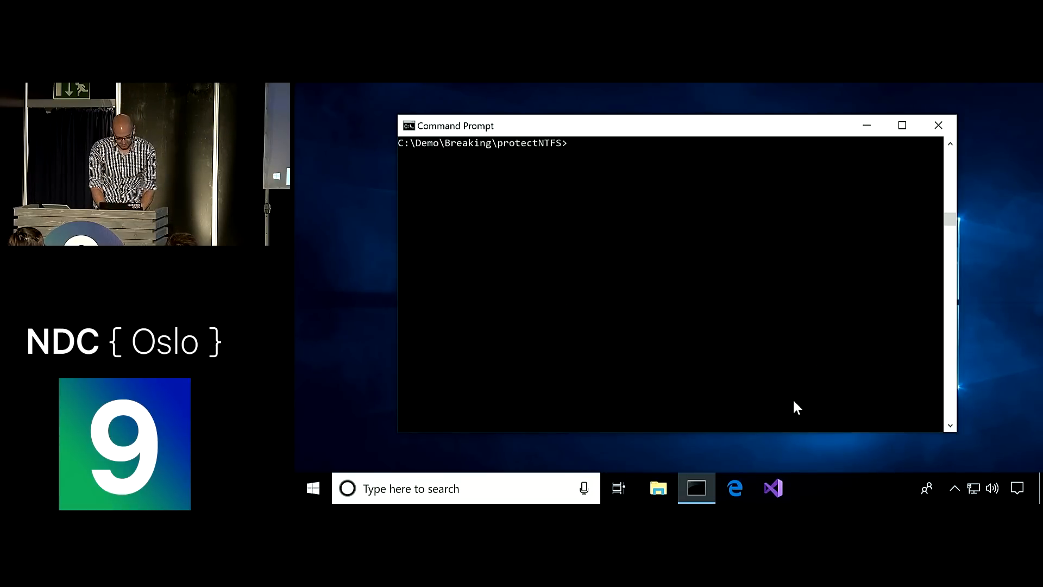
List the git~1 short-name folder with dir git~1
type("dir git~1")
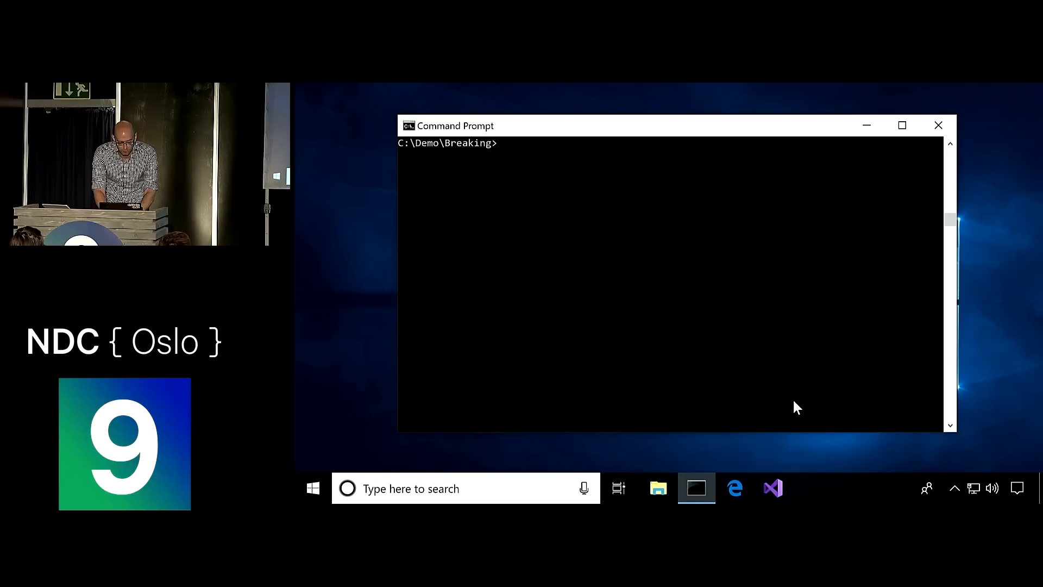
Clone reservednames.git, enter the reservednames folder and check its git status
type("git clone reservednames.")
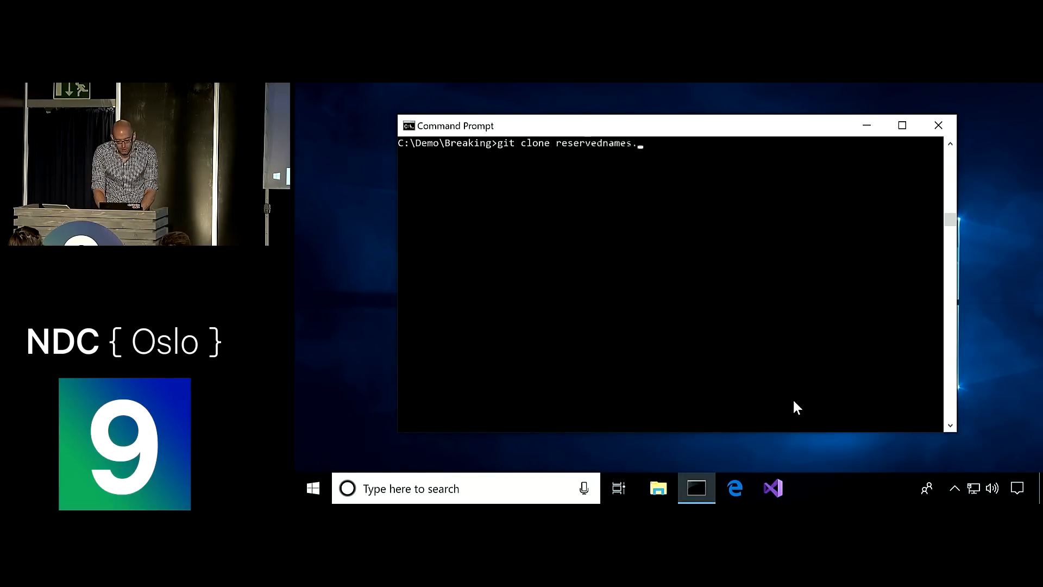
type("git")
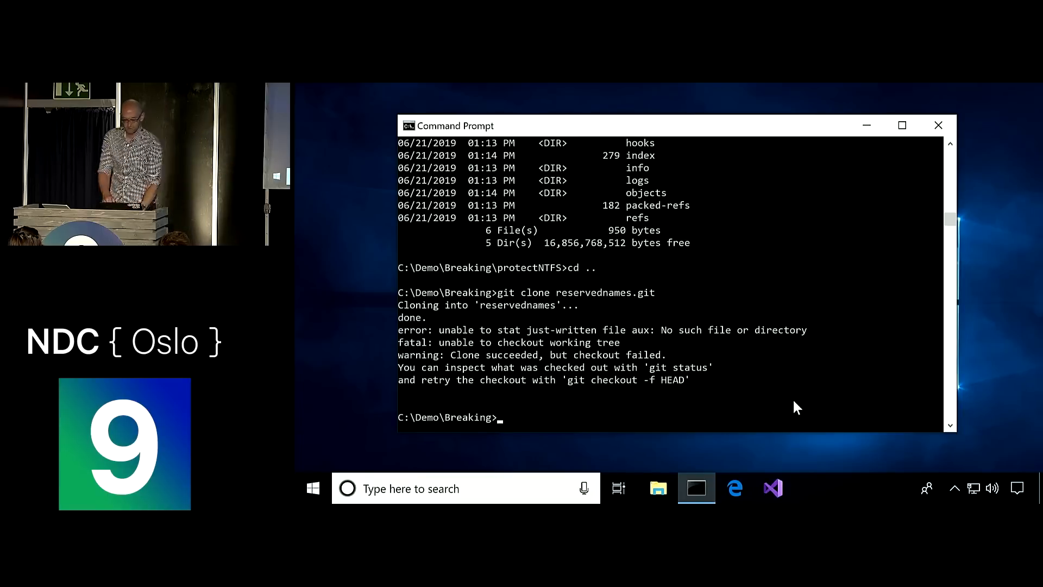
type("cd reservednames")
type("dir")
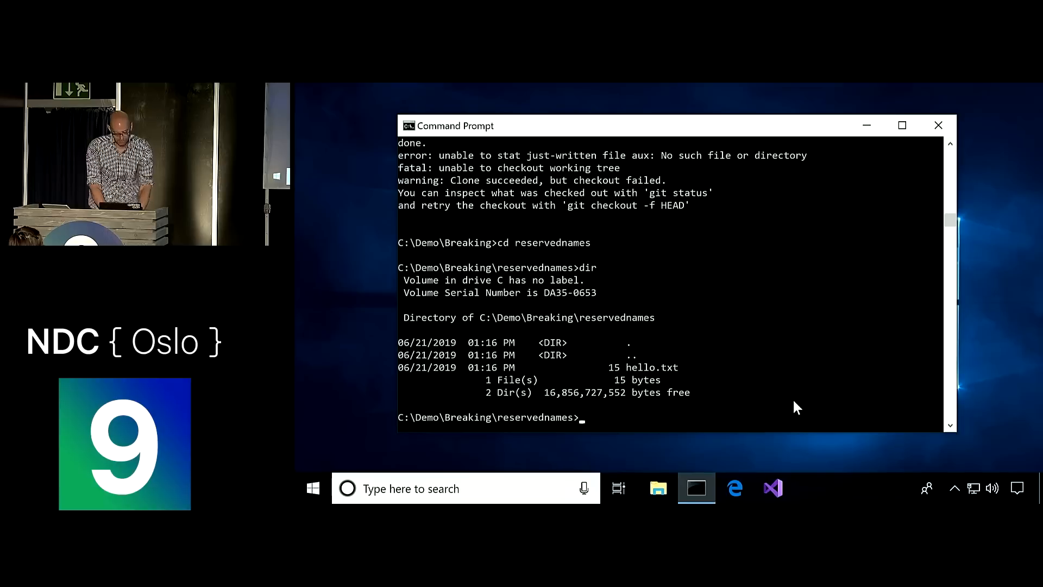
type("git status")
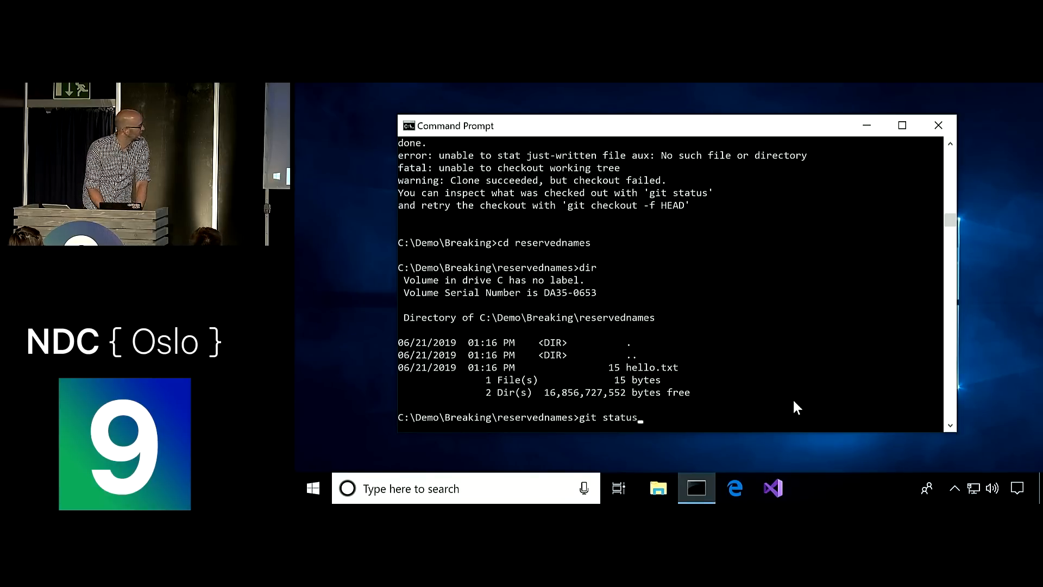
key("enter")
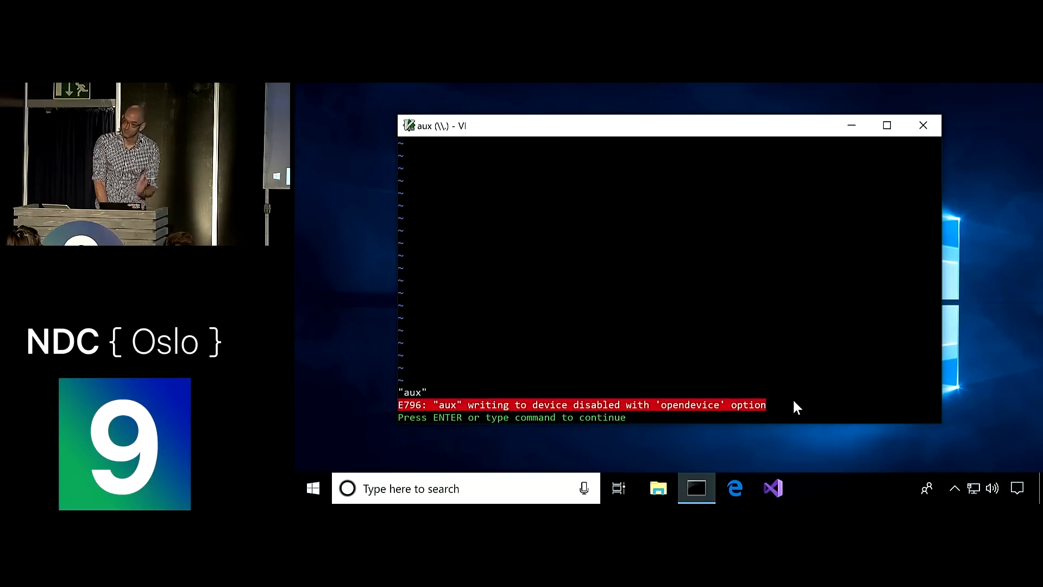
Dismiss the aux device error, list the folder showing only hello.txt, and return to Breaking
key("enter")
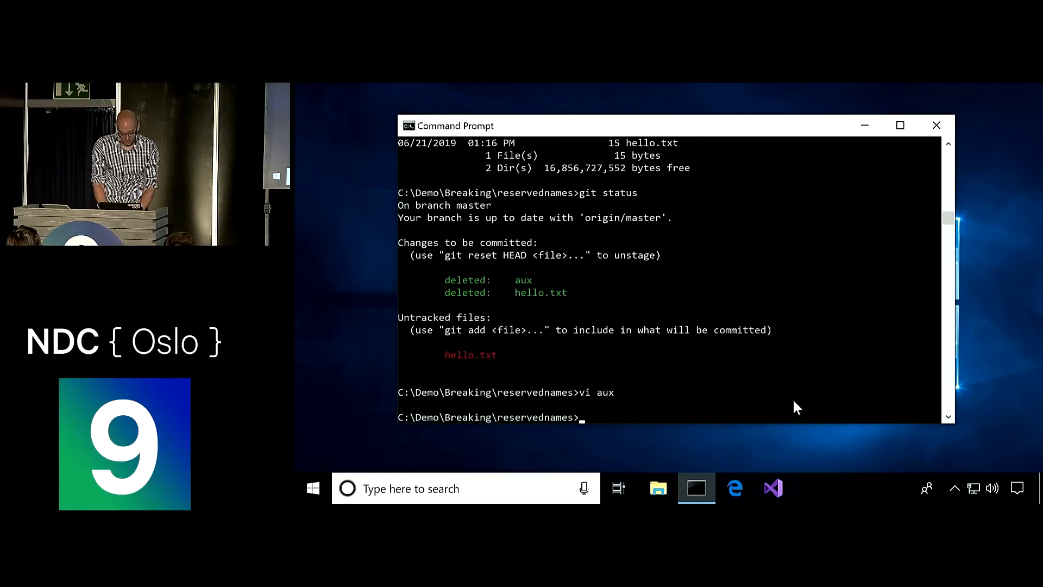
type("dir")
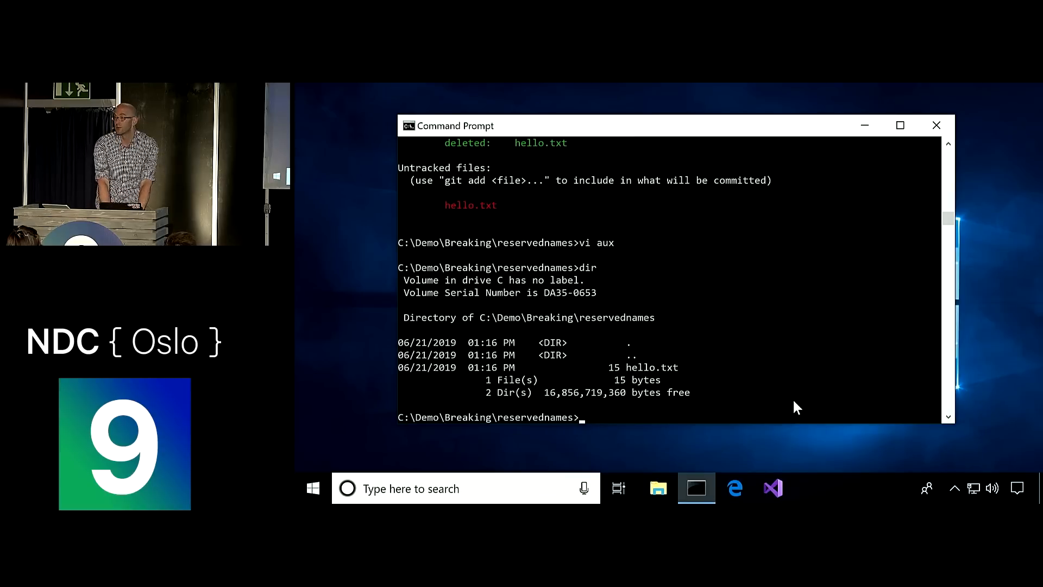
type("cd")
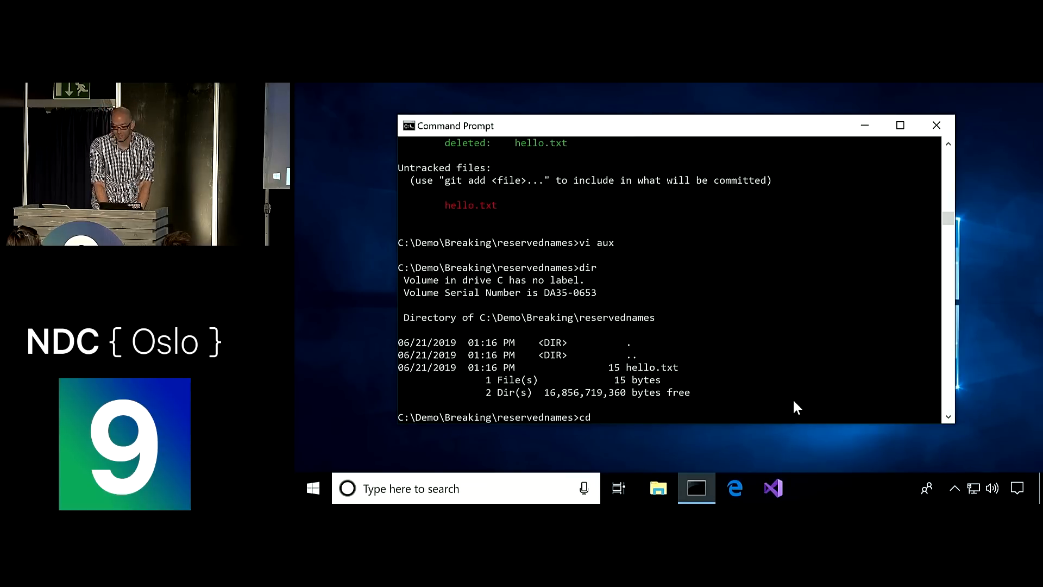
type("..")
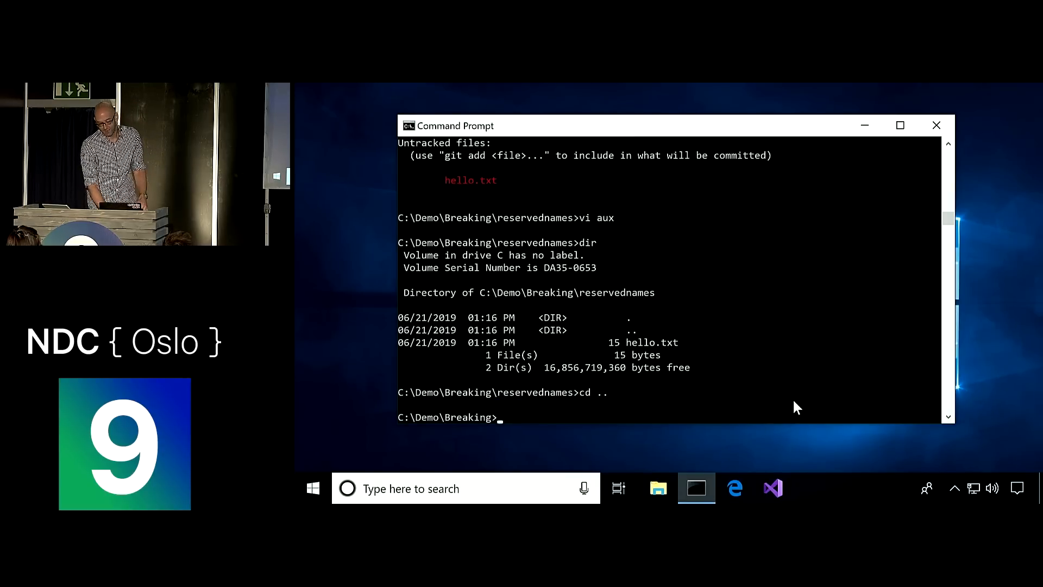